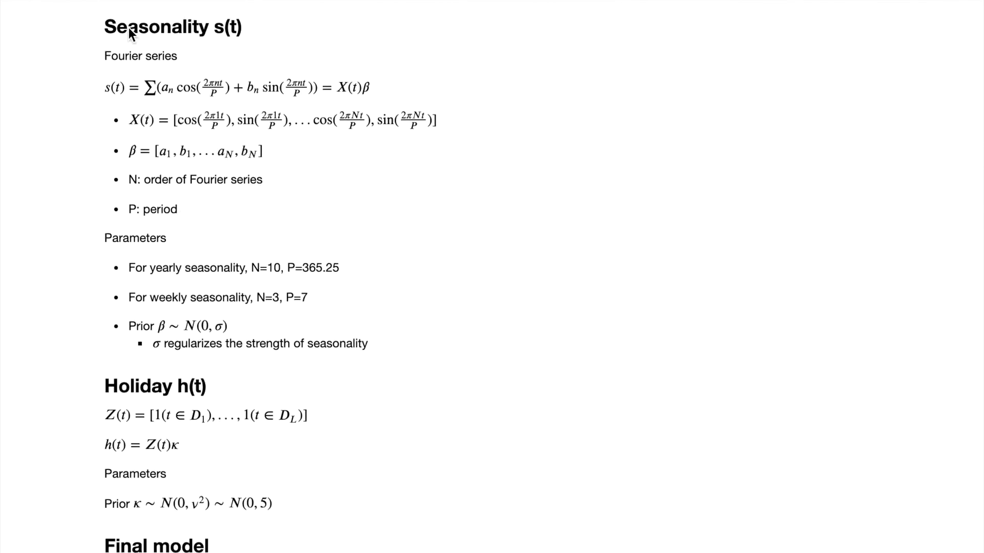
# - Scroll down past the install commands to the import and Dask Client cells showing 8 workers, 8 cores, 17.18 GB
pyautogui.scroll(-3)
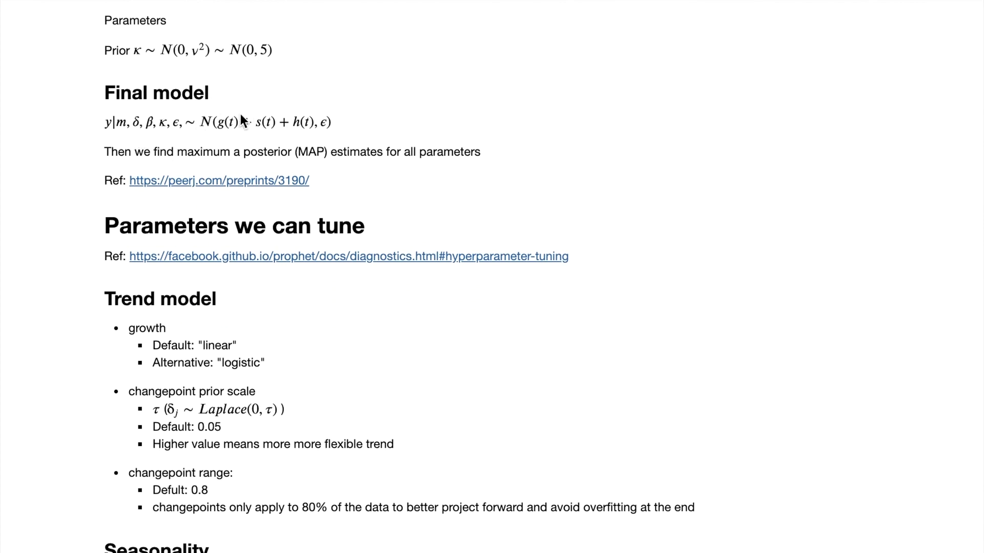
pyautogui.moveTo(245, 120)
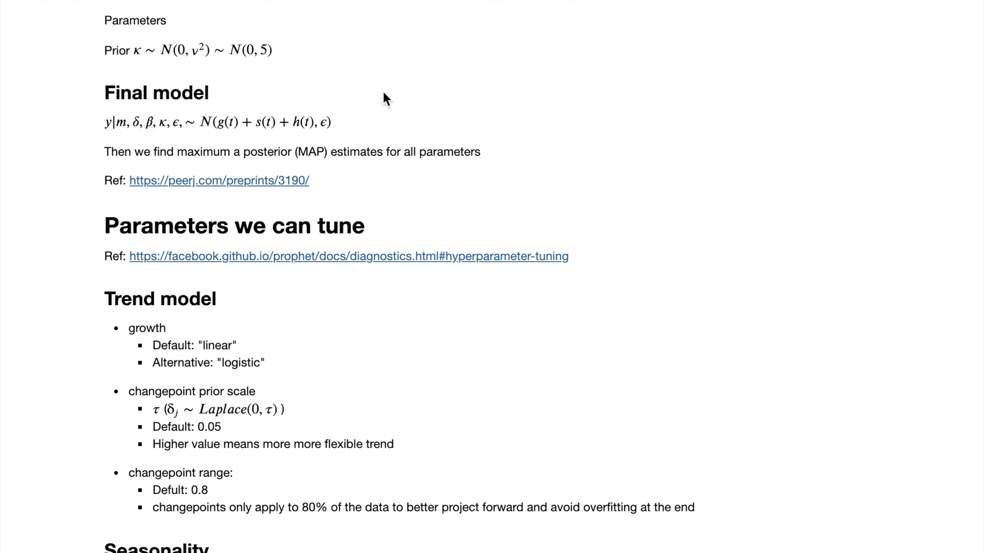
pyautogui.moveTo(194, 190)
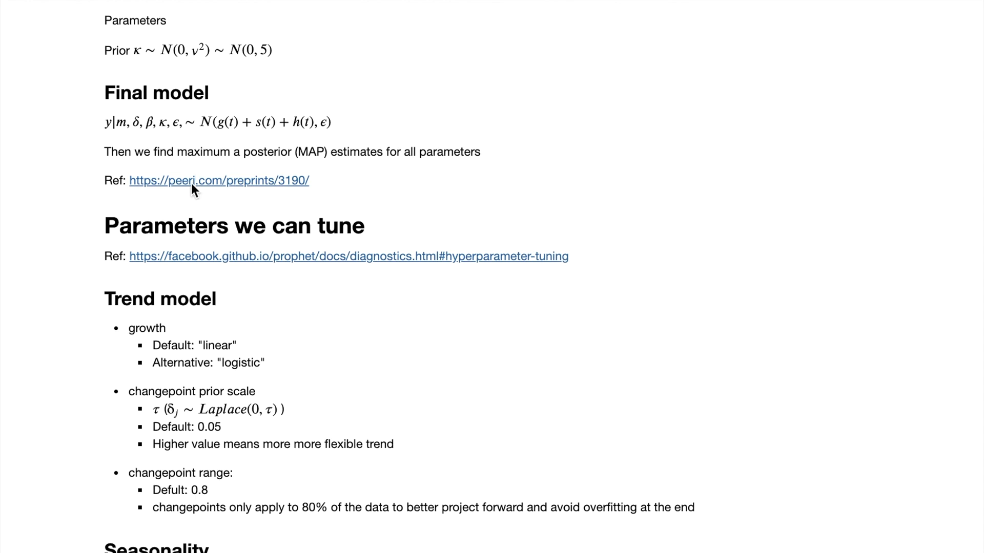
pyautogui.scroll(-3)
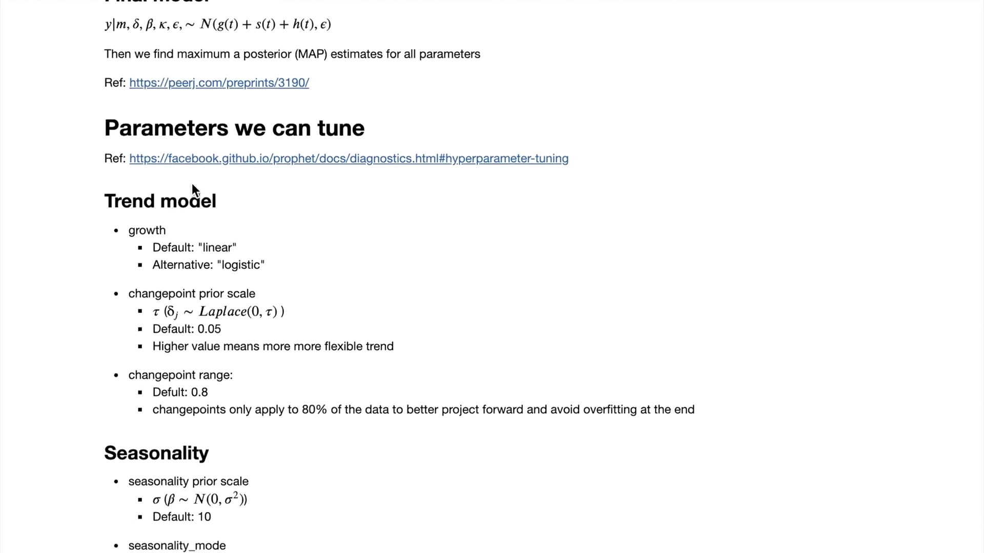
pyautogui.scroll(-3)
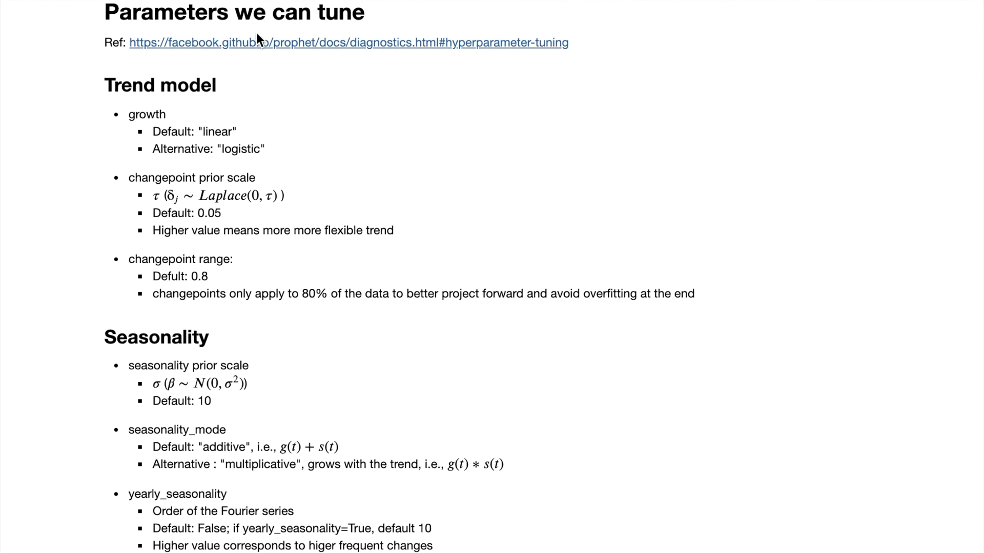
pyautogui.moveTo(252, 85)
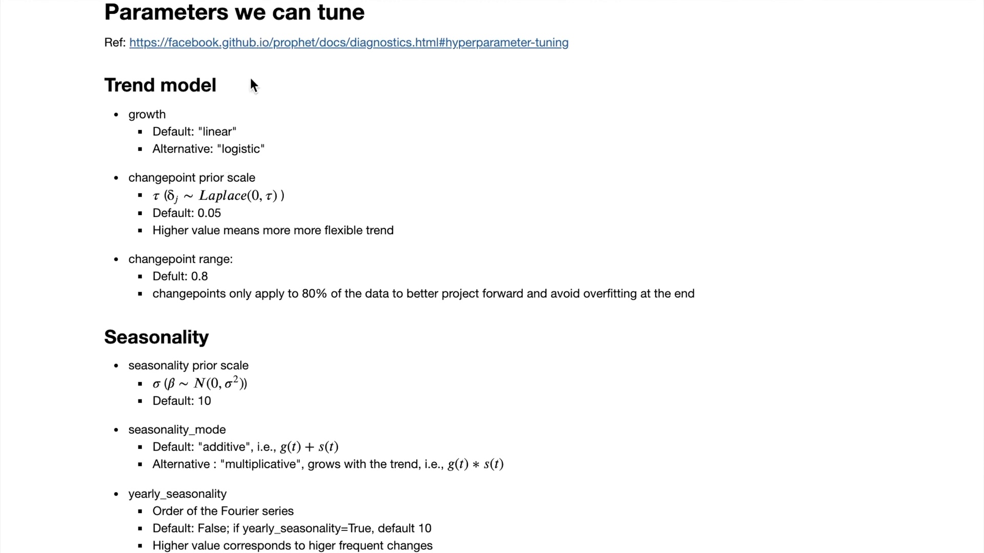
pyautogui.moveTo(272, 47)
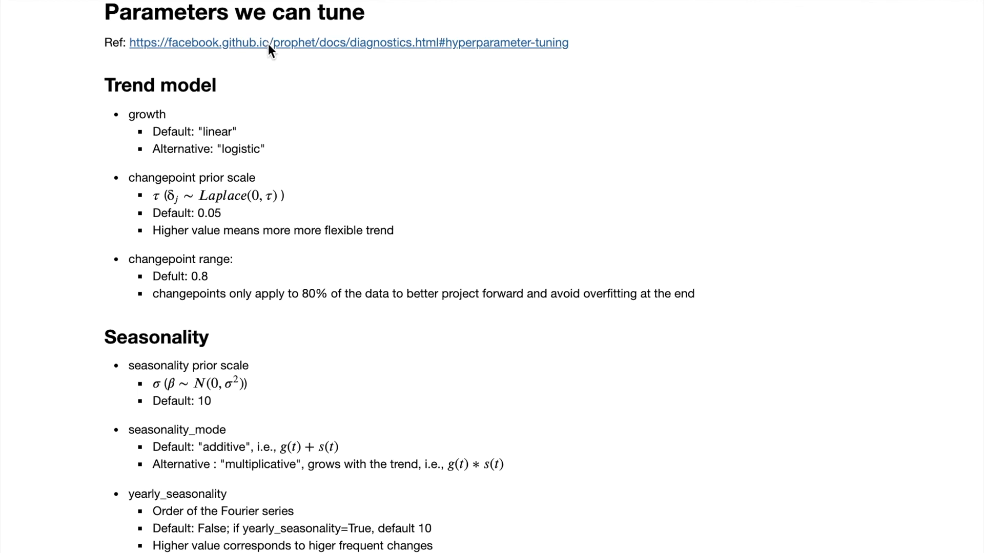
pyautogui.scroll(-3)
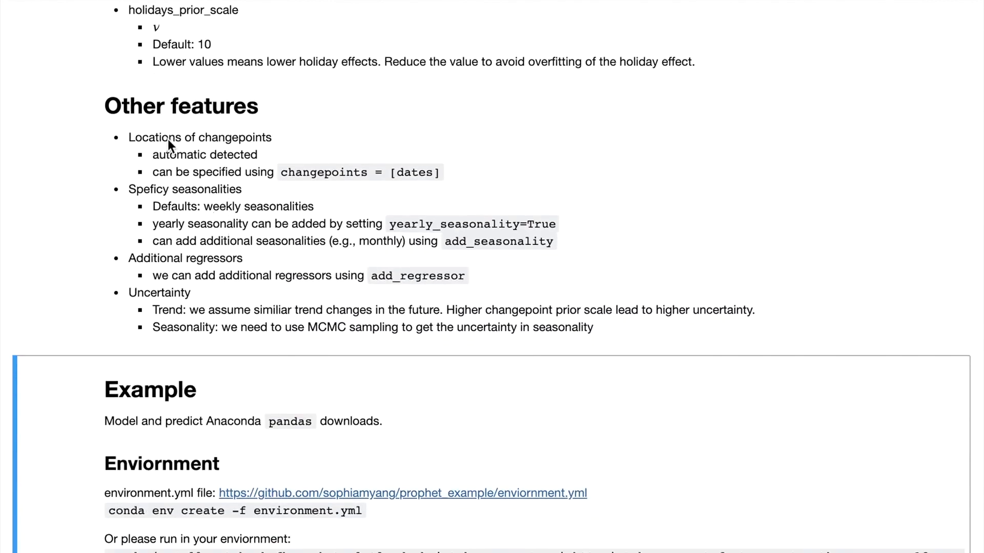
pyautogui.moveTo(176, 171)
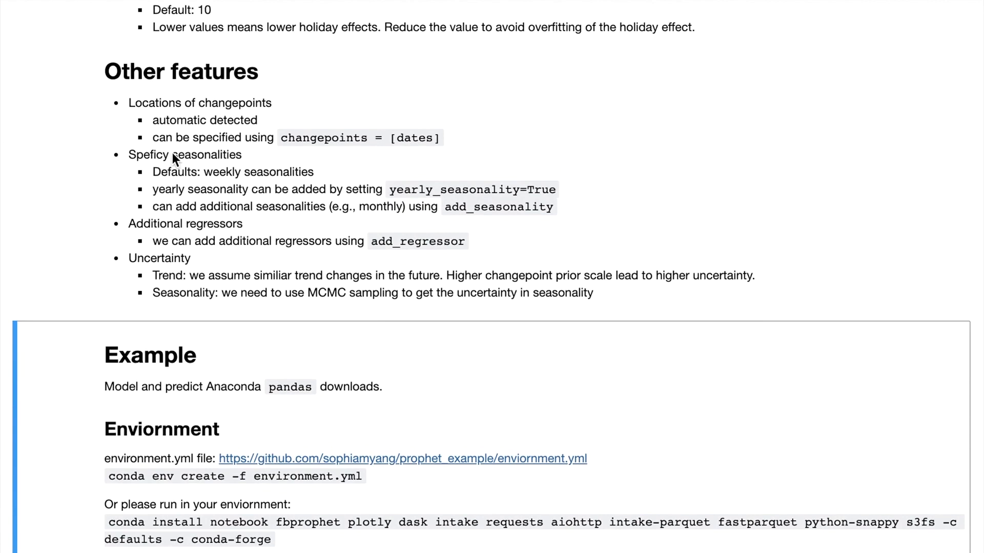
pyautogui.moveTo(161, 243)
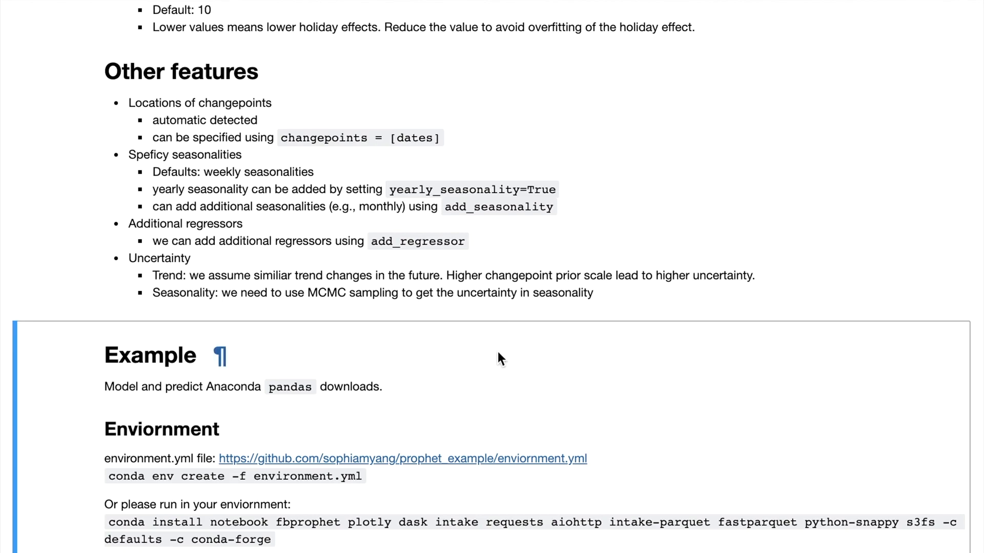
pyautogui.moveTo(683, 427)
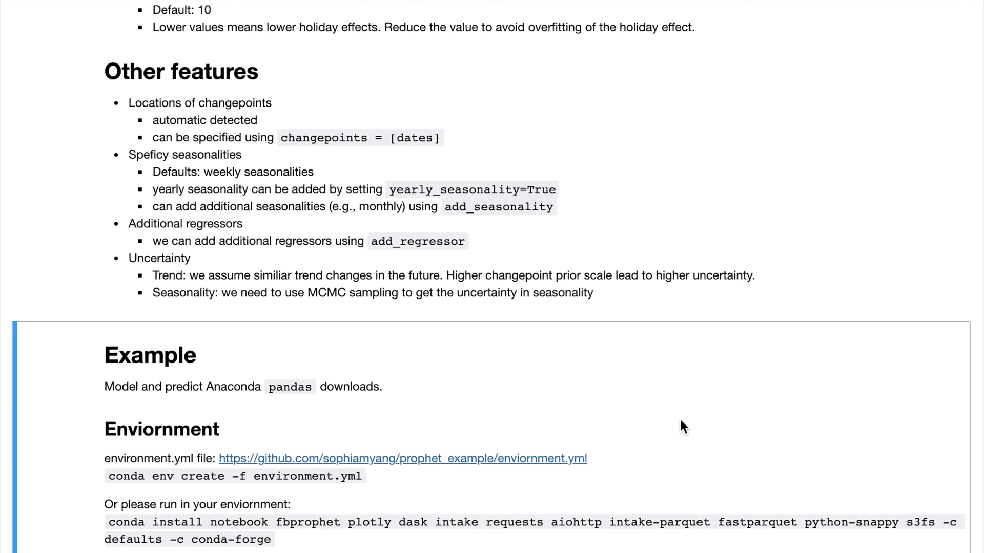
pyautogui.scroll(-3)
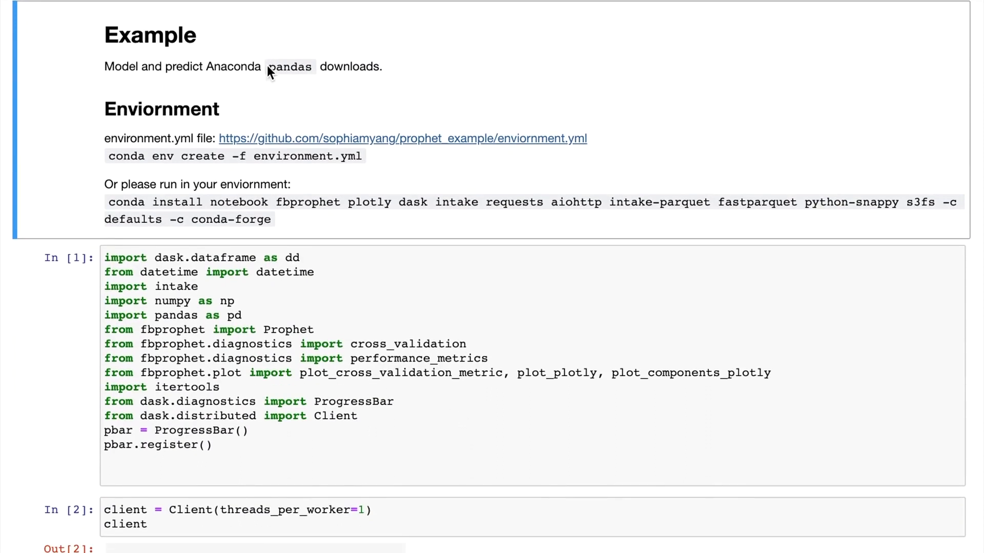
pyautogui.moveTo(358, 68)
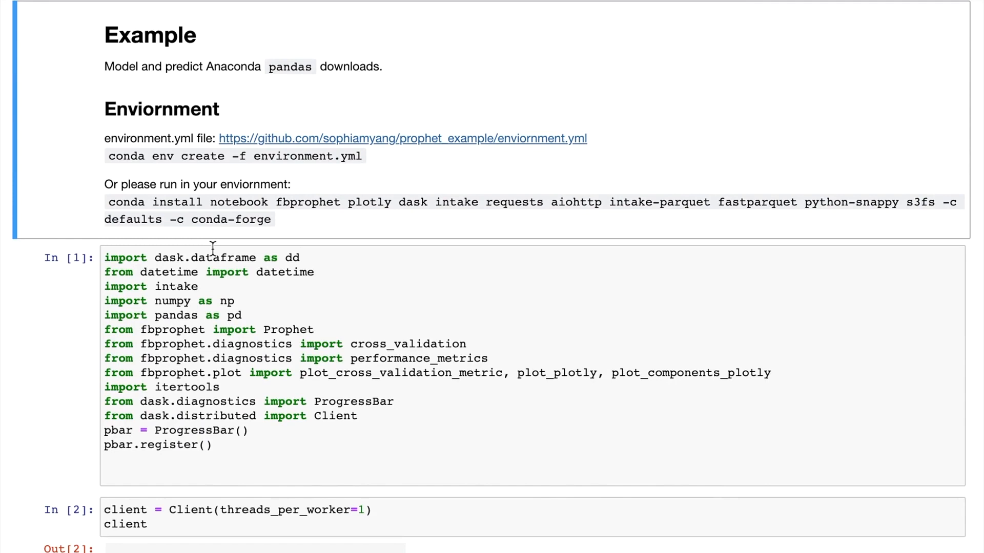
pyautogui.moveTo(147, 108)
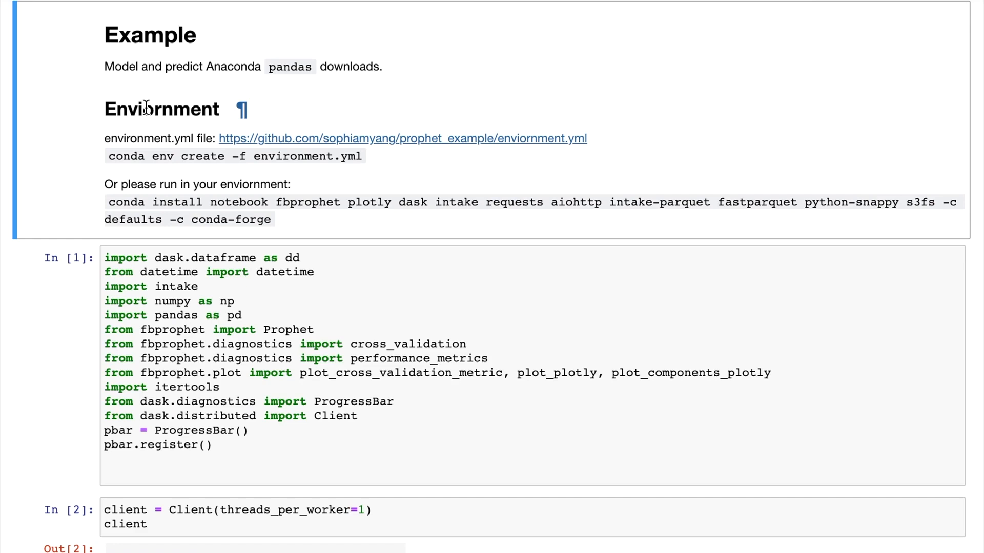
pyautogui.moveTo(408, 158)
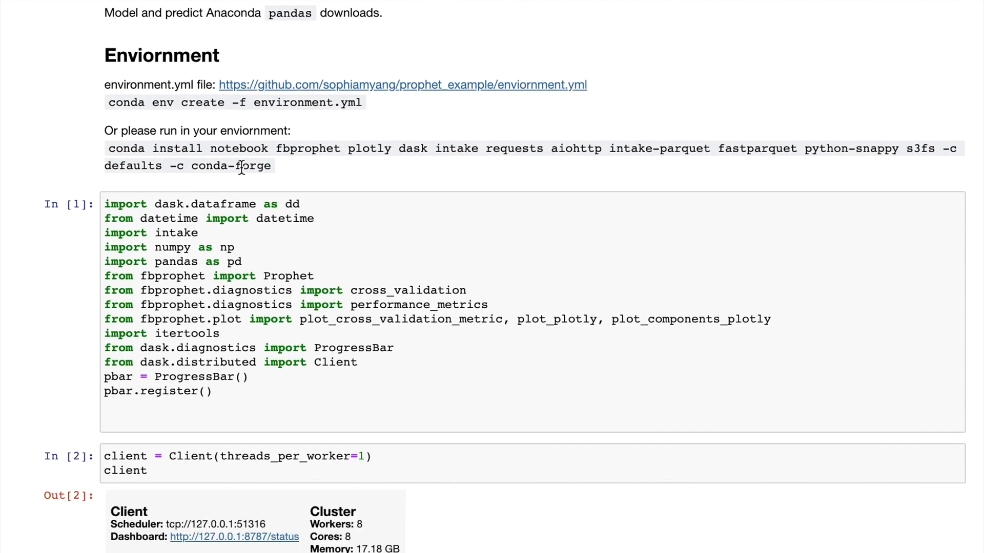
pyautogui.moveTo(218, 231)
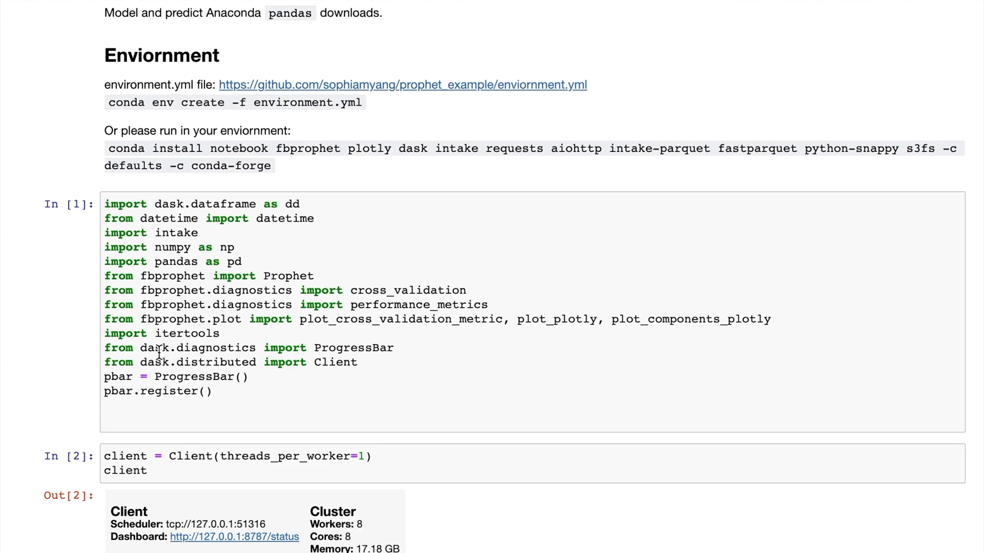
# - Scroll to the Get data cells and view the head and tail daily pandas download tables
pyautogui.scroll(-3)
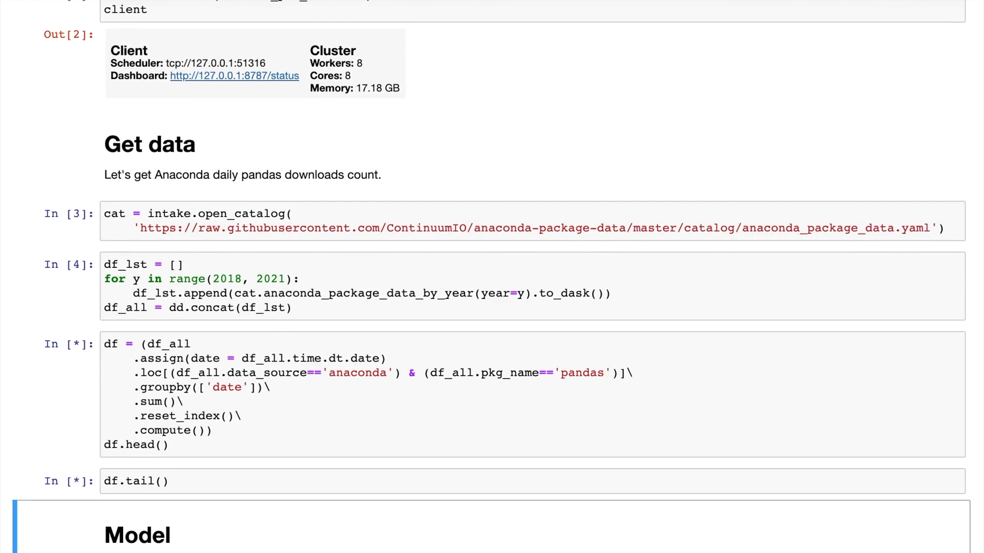
pyautogui.scroll(-3)
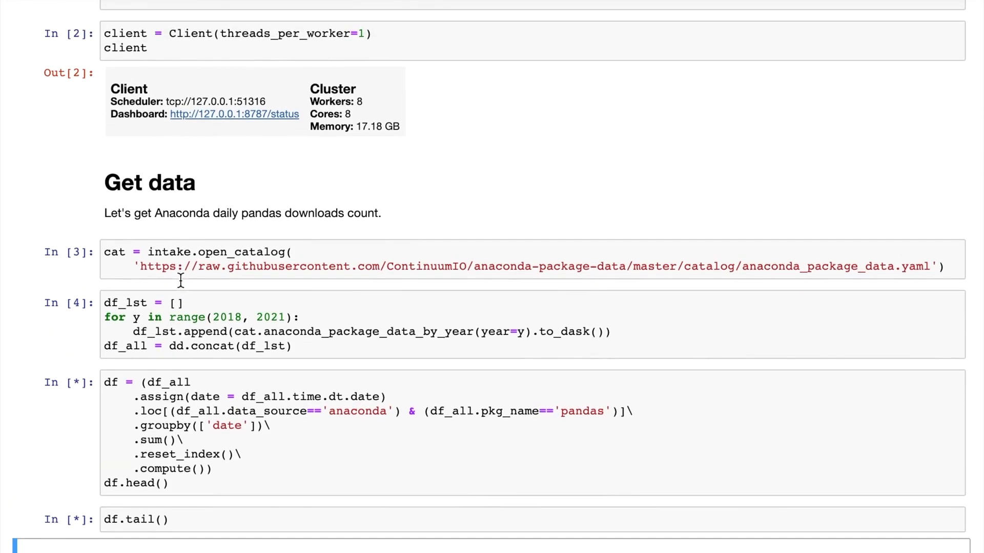
pyautogui.moveTo(149, 393)
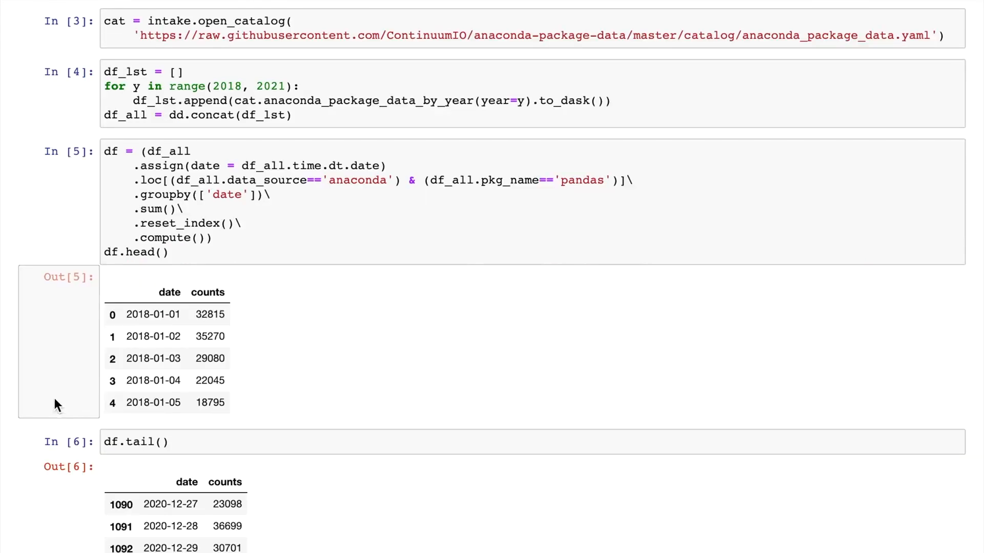
pyautogui.click(167, 403)
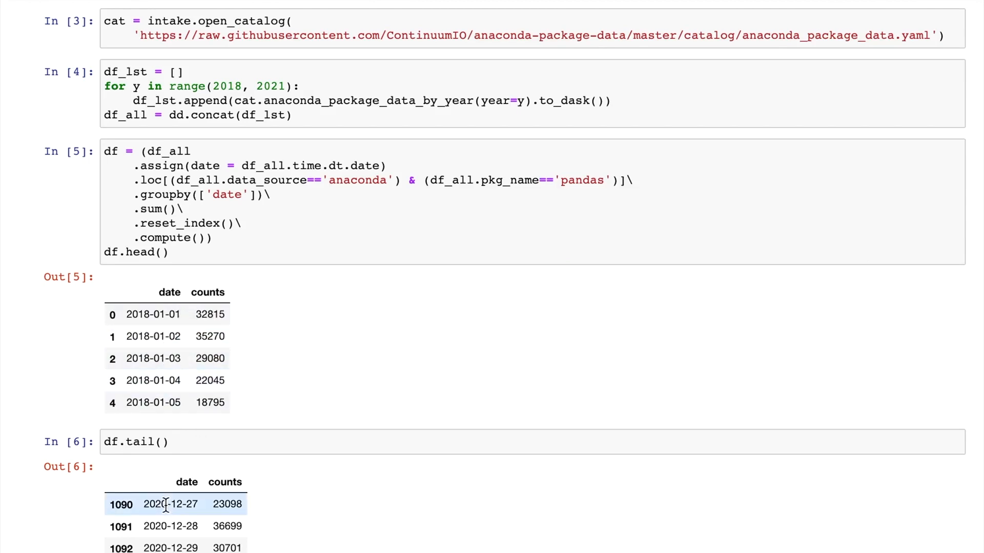
pyautogui.moveTo(191, 303)
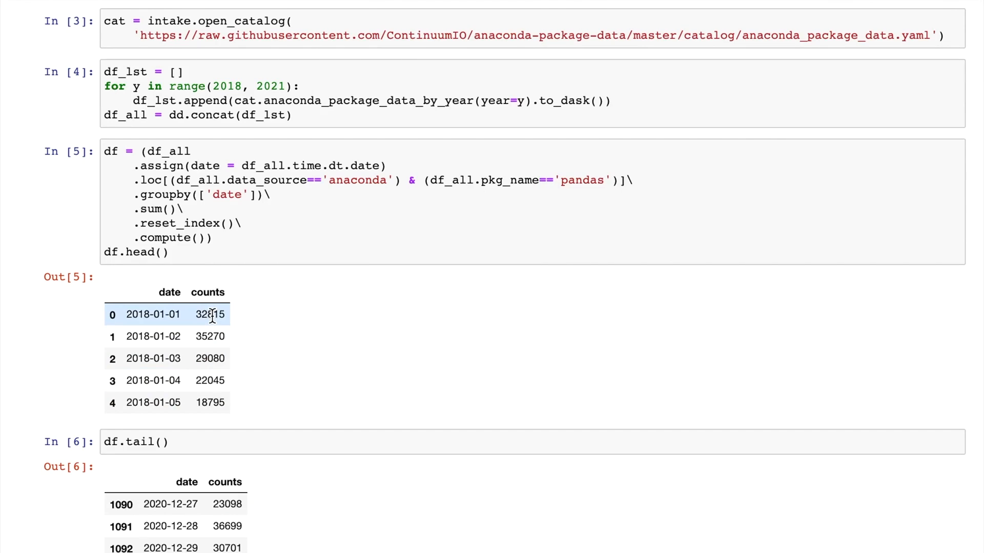
pyautogui.scroll(-3)
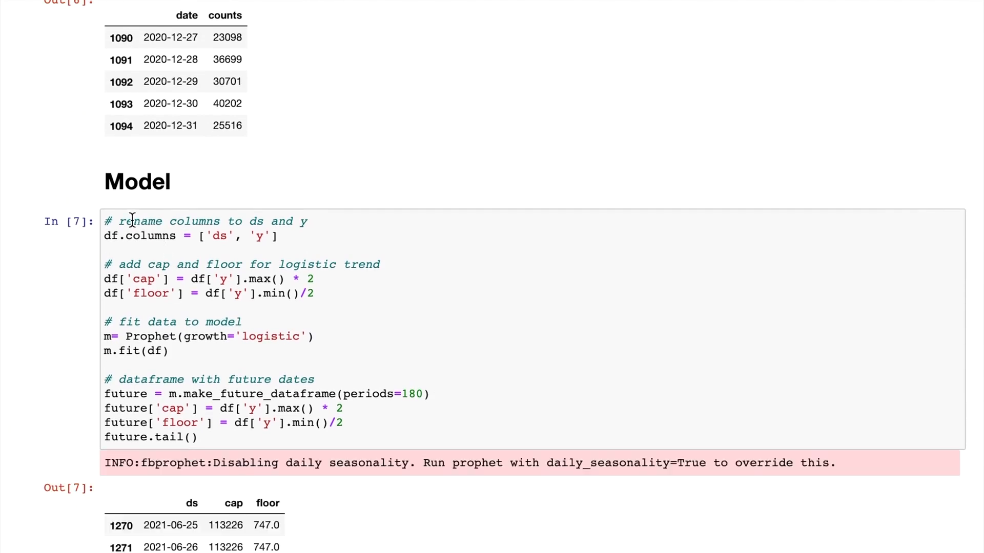
pyautogui.moveTo(237, 221)
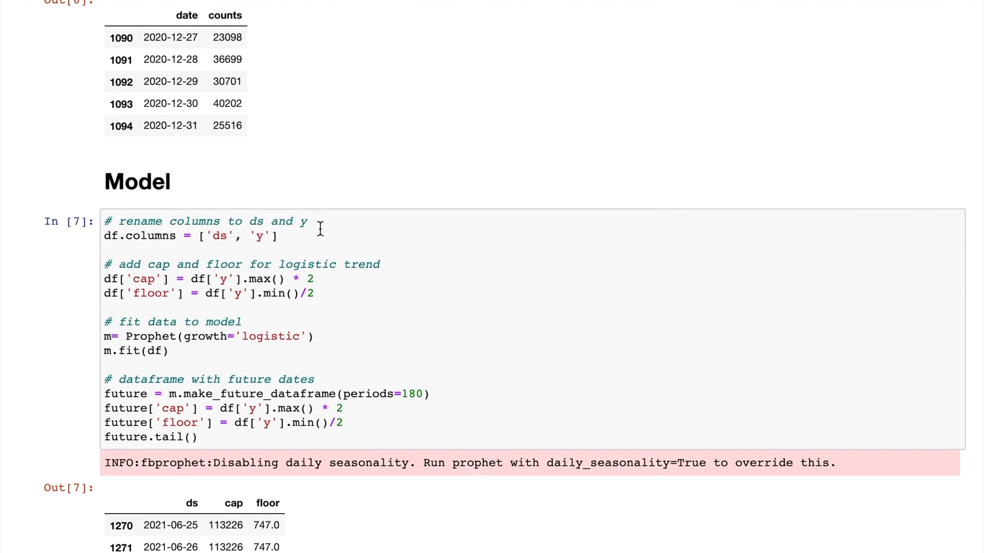
pyautogui.moveTo(243, 246)
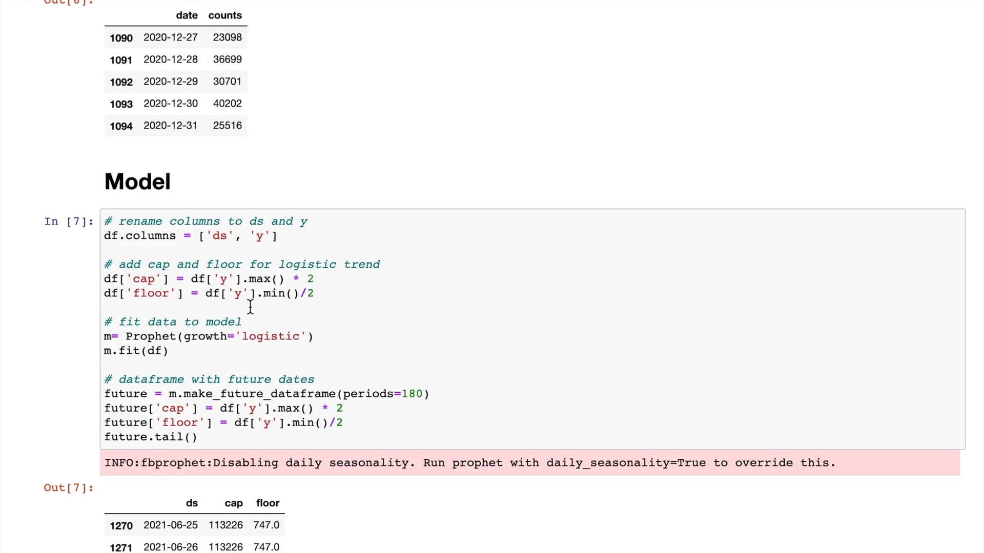
pyautogui.moveTo(326, 292)
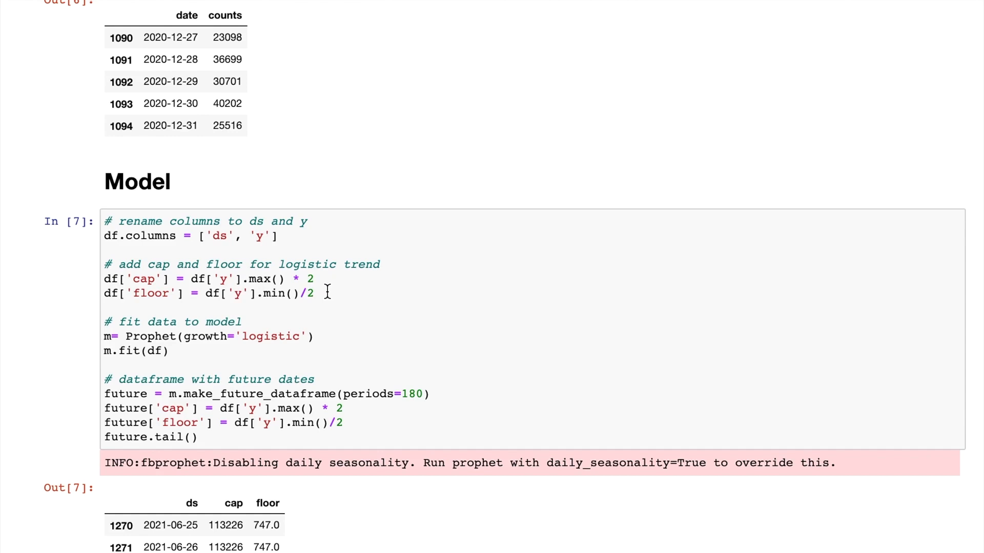
pyautogui.moveTo(207, 287)
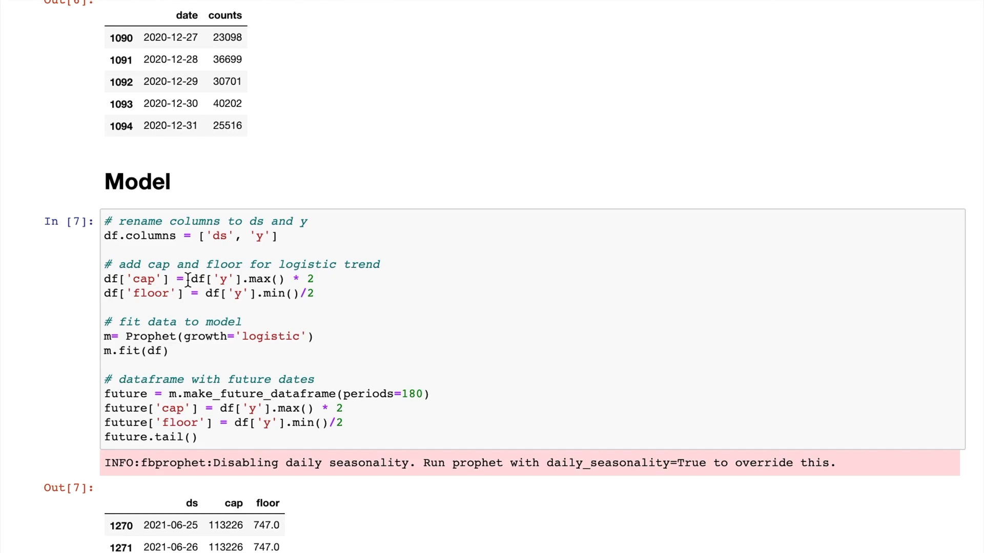
pyautogui.scroll(-3)
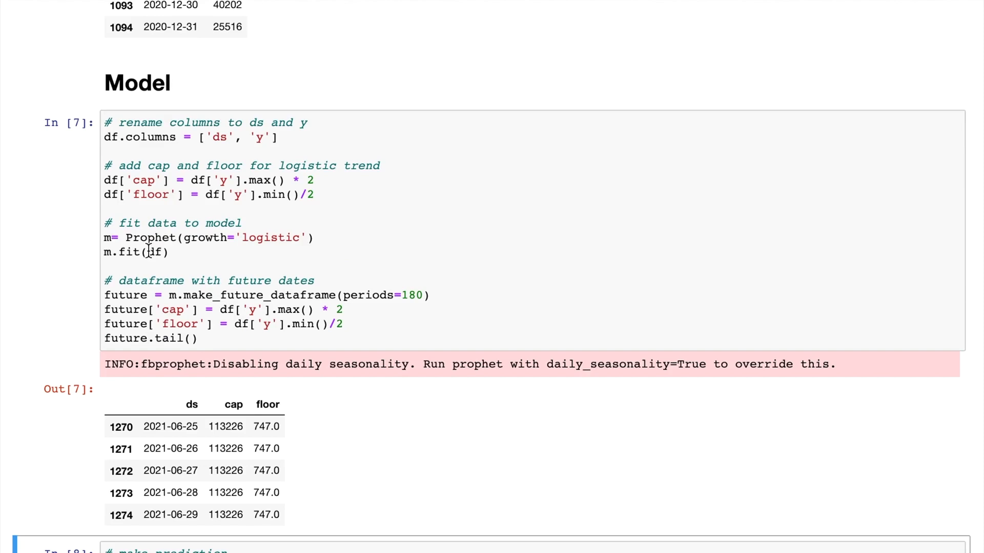
pyautogui.moveTo(104, 252)
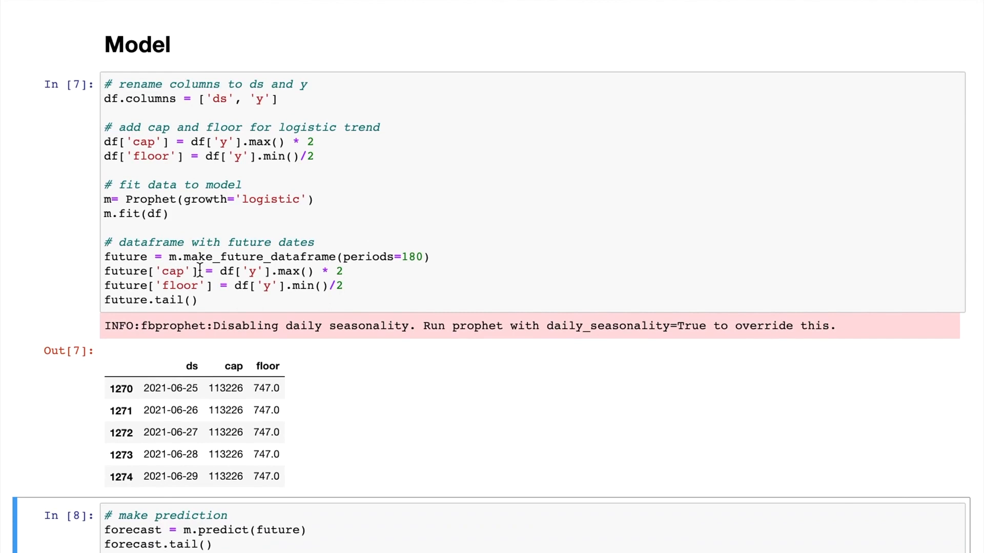
pyautogui.moveTo(424, 257)
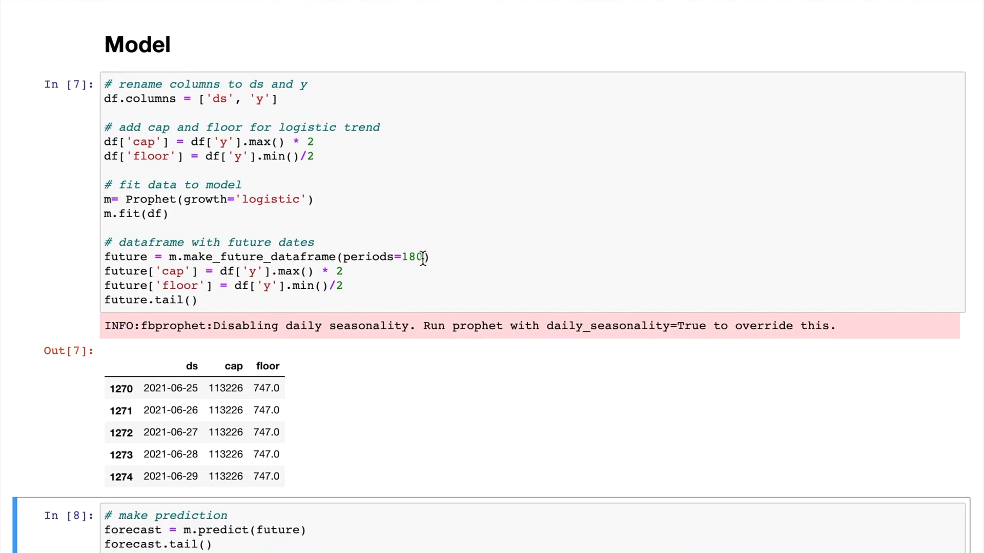
pyautogui.moveTo(344, 257)
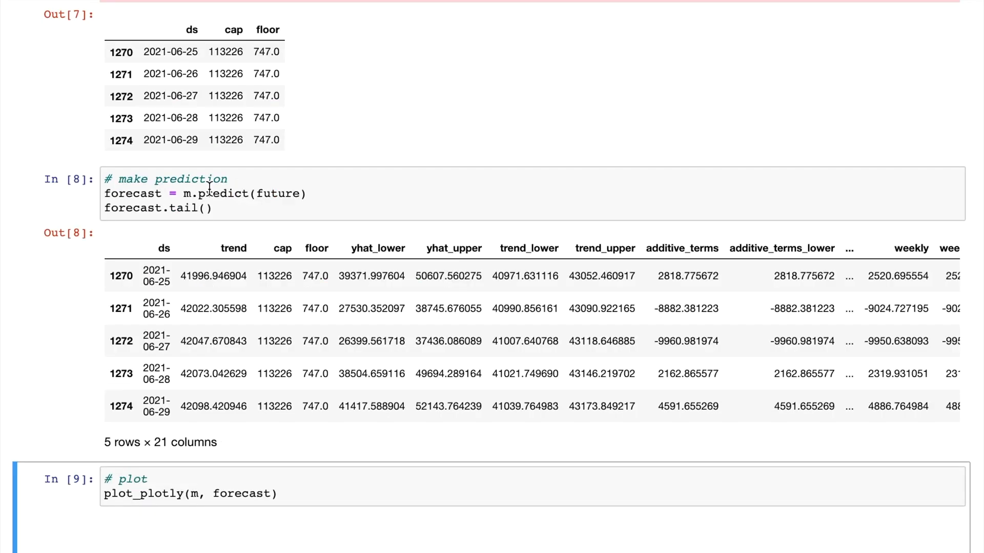
pyautogui.moveTo(232, 193)
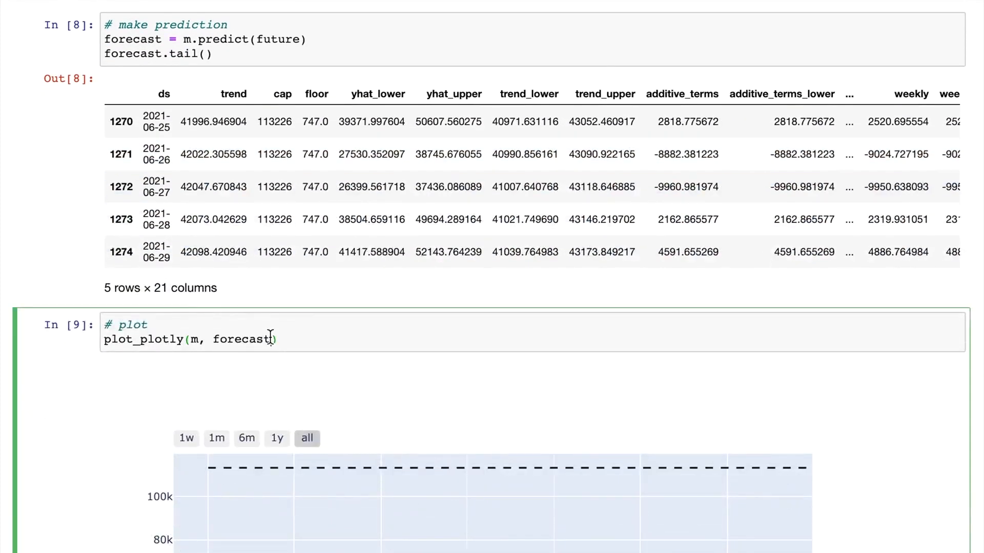
pyautogui.scroll(-3)
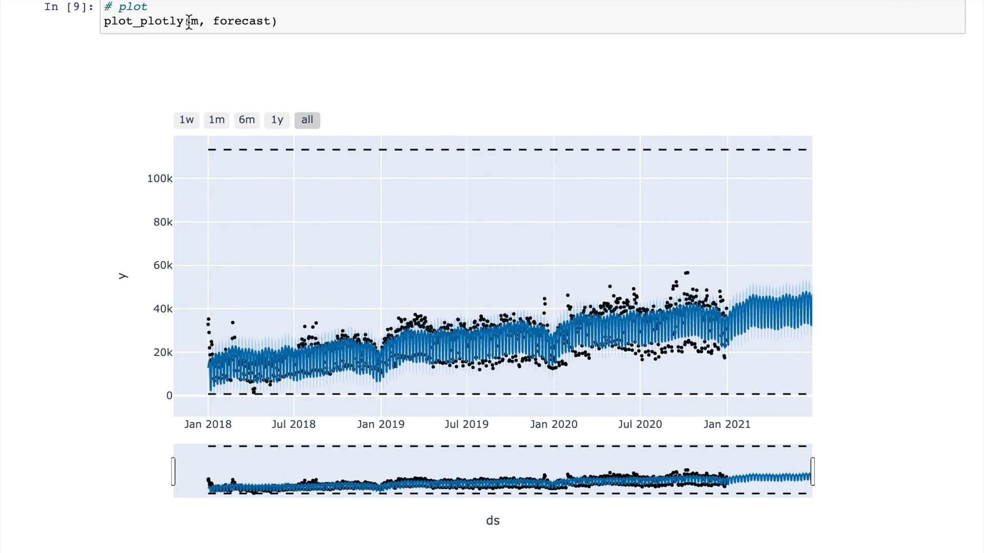
pyautogui.scroll(-3)
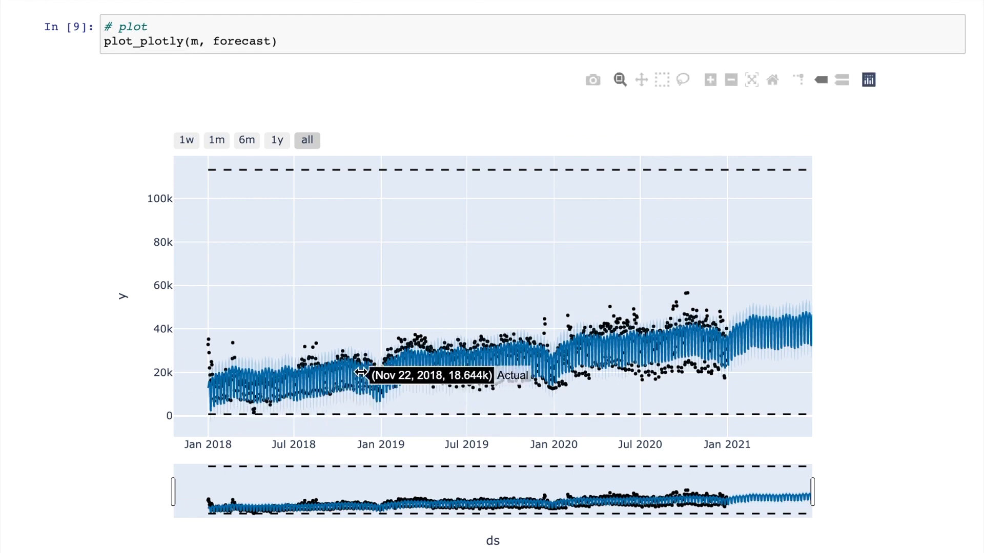
pyautogui.moveTo(418, 337)
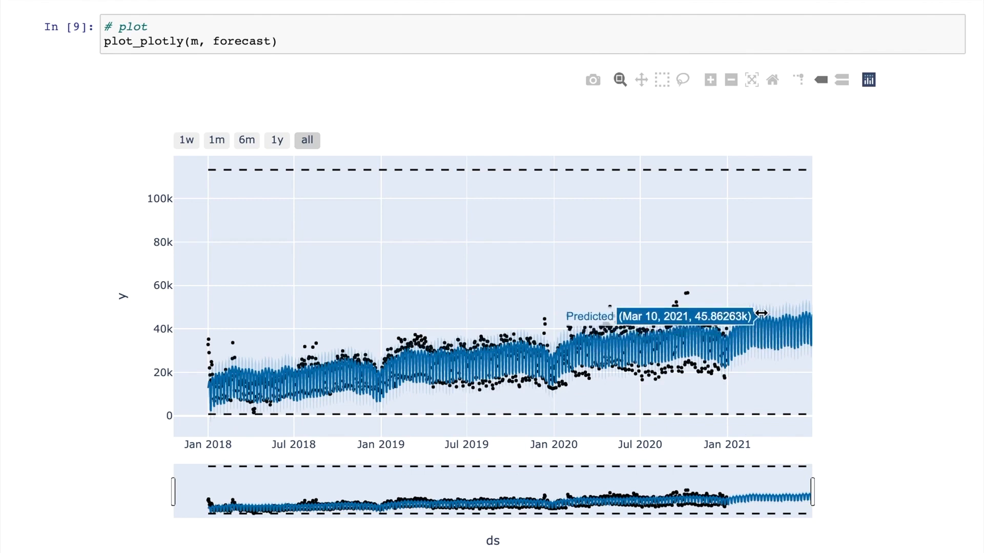
pyautogui.moveTo(763, 337)
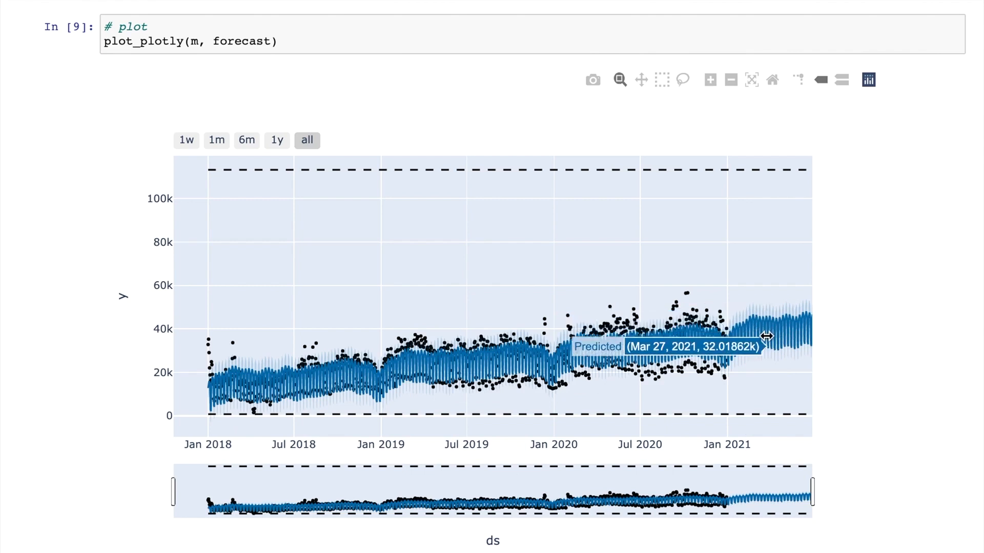
pyautogui.moveTo(847, 282)
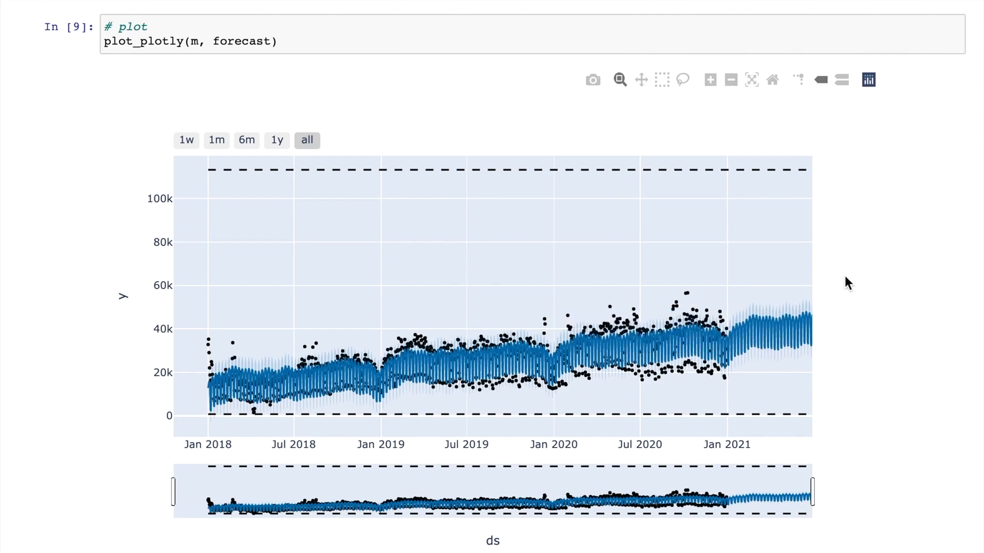
pyautogui.scroll(-3)
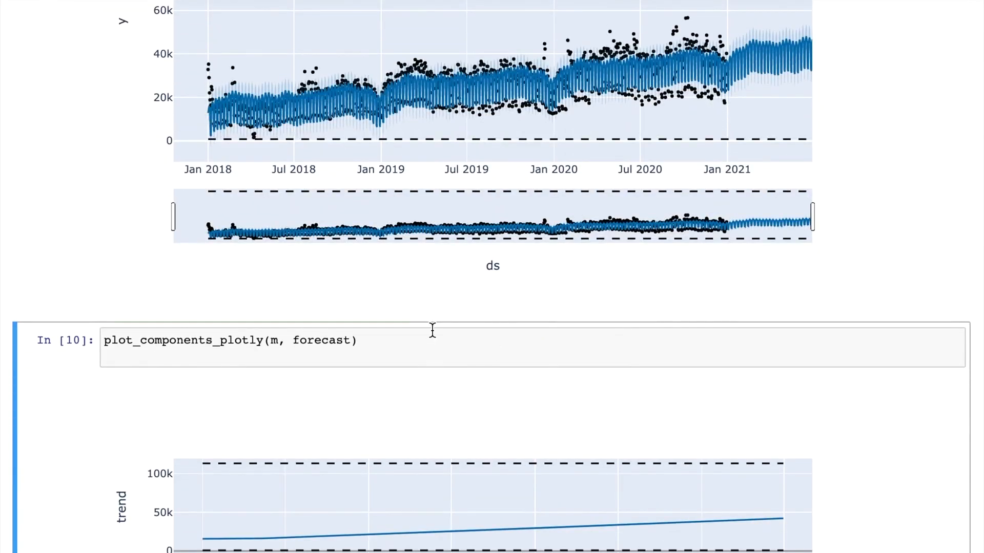
pyautogui.scroll(-3)
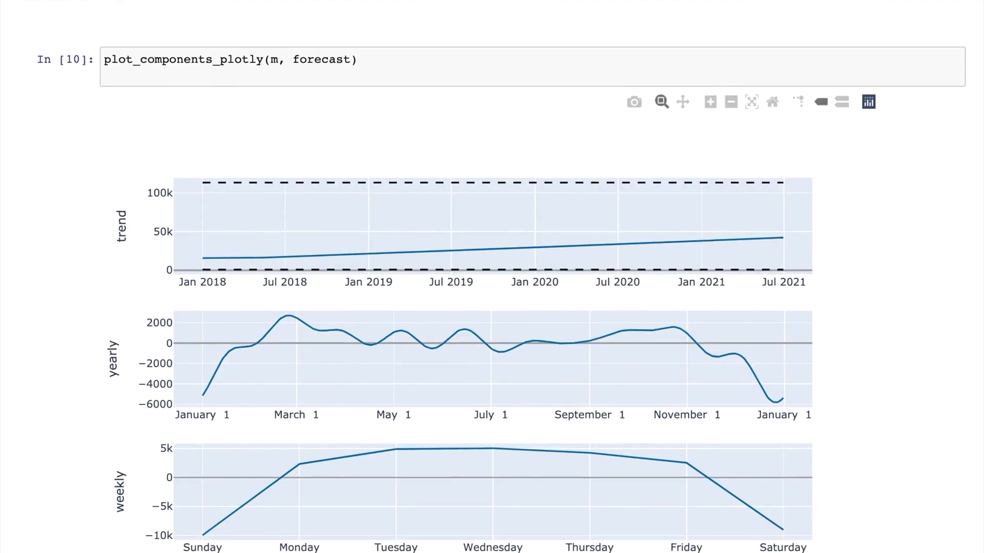
pyautogui.moveTo(299, 240)
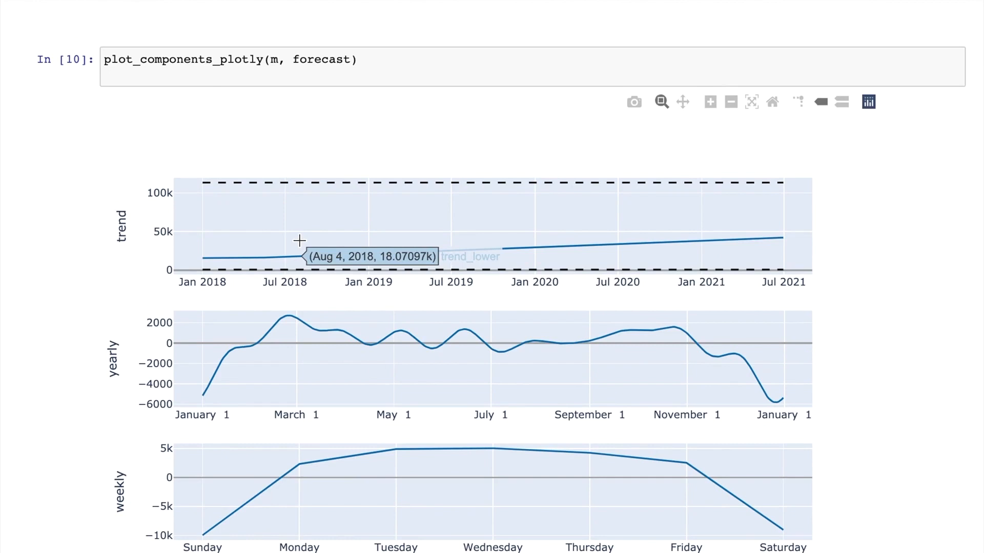
pyautogui.moveTo(290, 361)
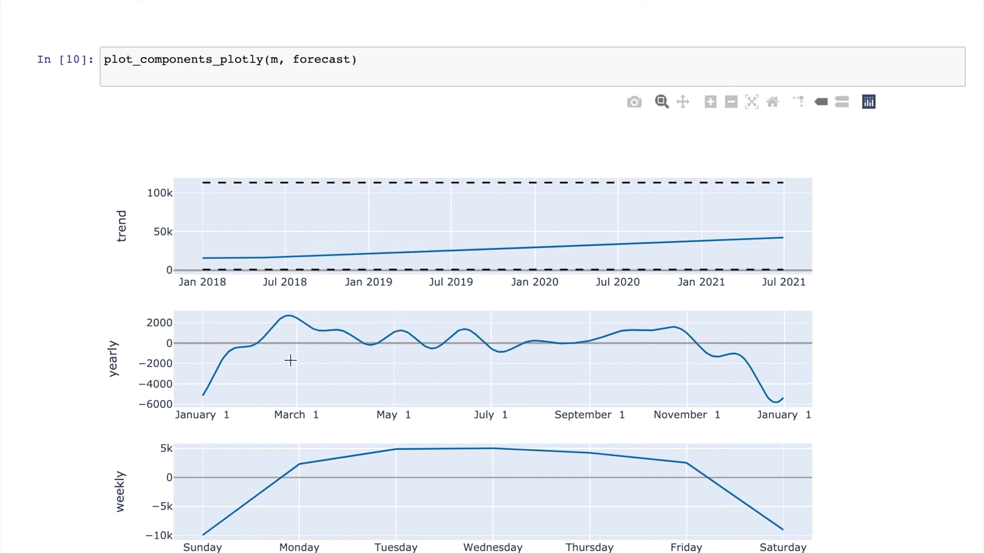
pyautogui.moveTo(295, 318)
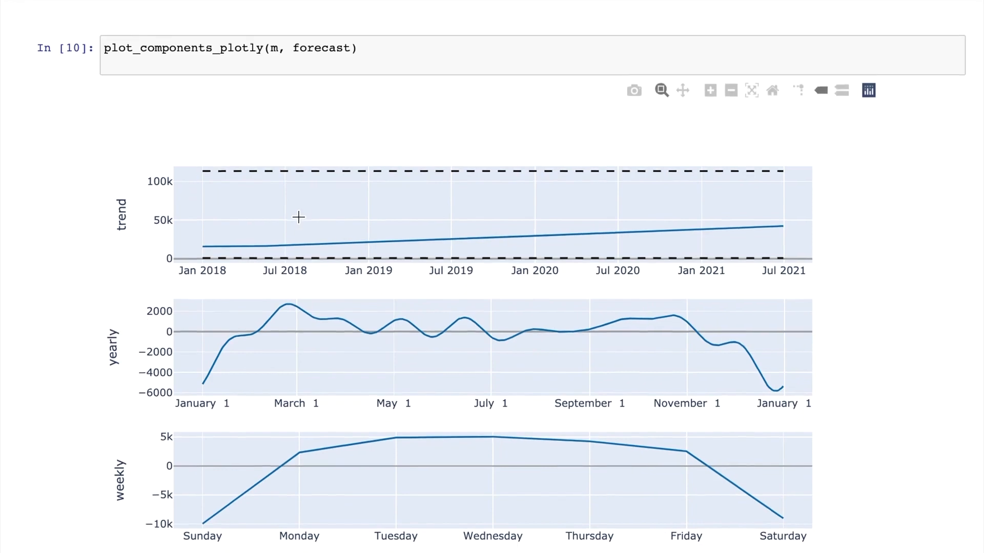
pyautogui.scroll(-3)
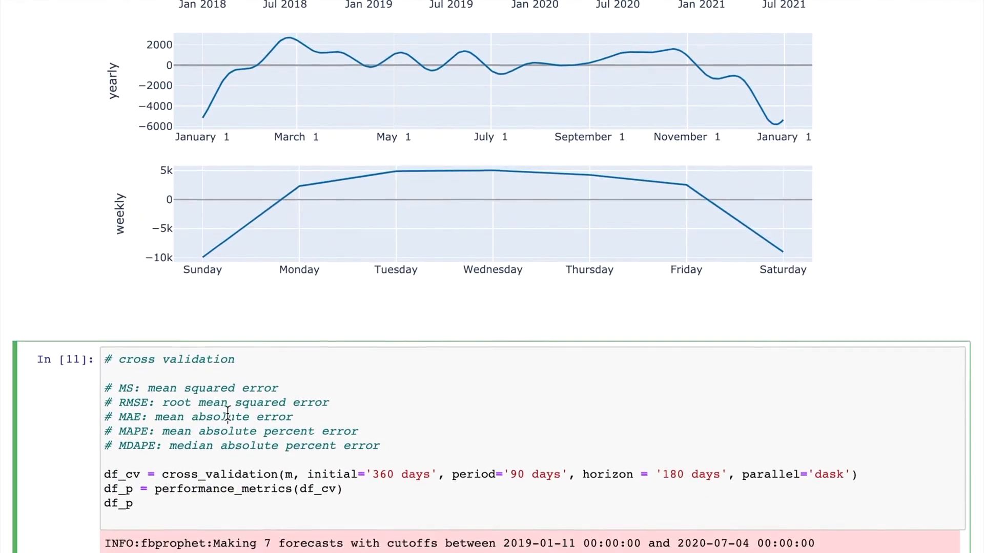
pyautogui.scroll(-3)
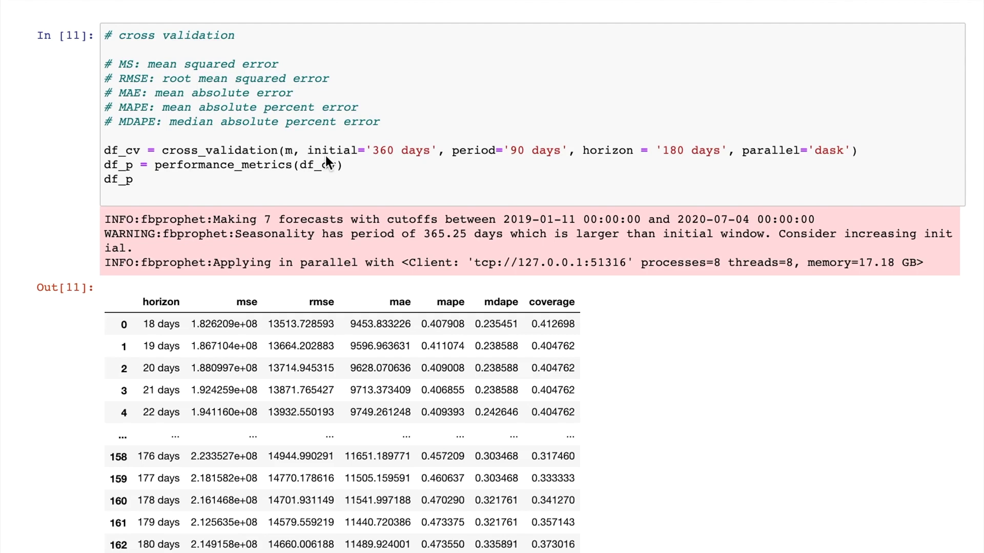
pyautogui.moveTo(470, 165)
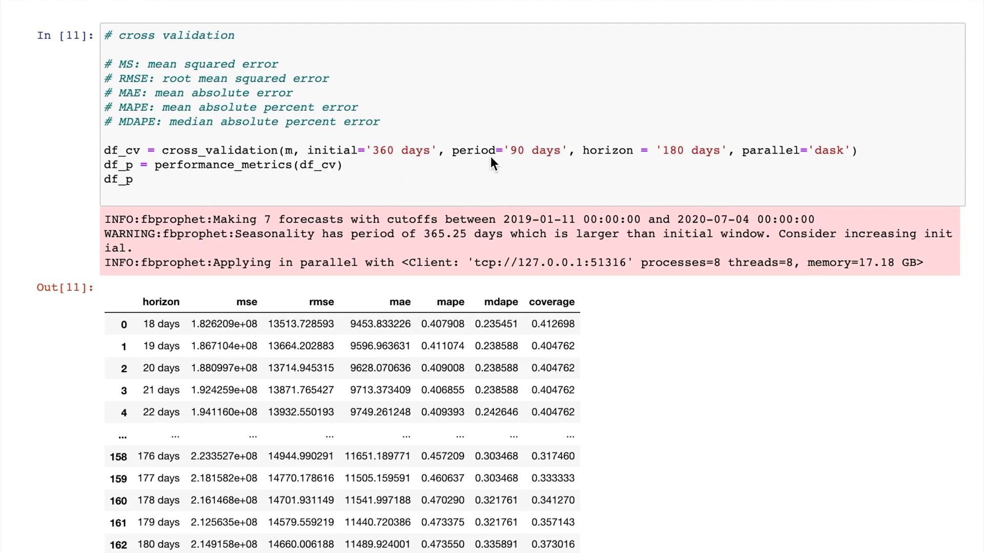
pyautogui.moveTo(531, 157)
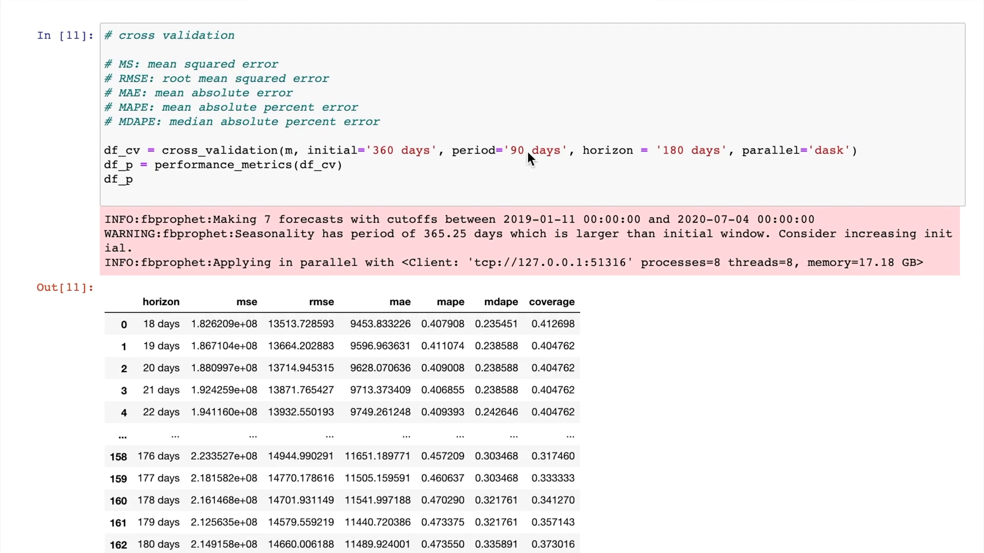
pyautogui.moveTo(560, 159)
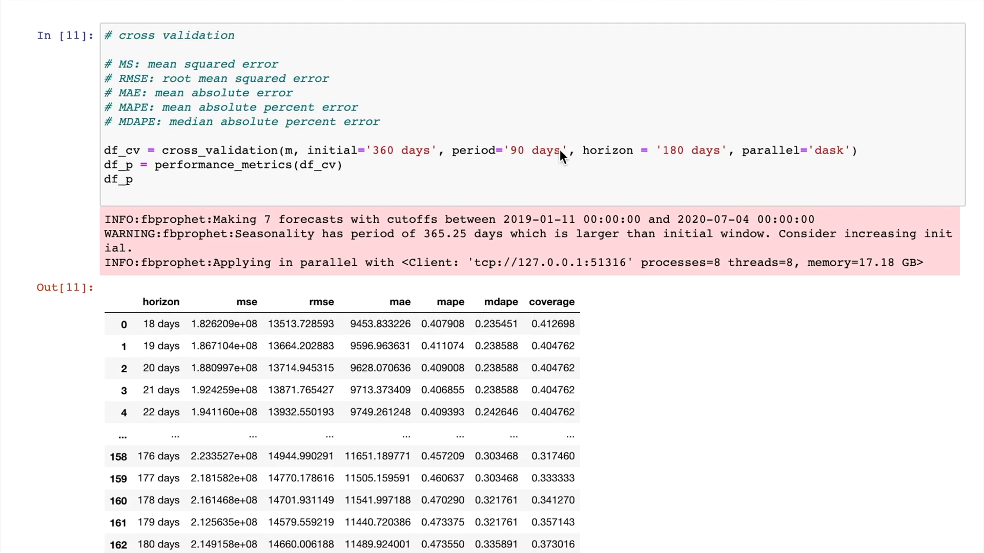
pyautogui.moveTo(690, 153)
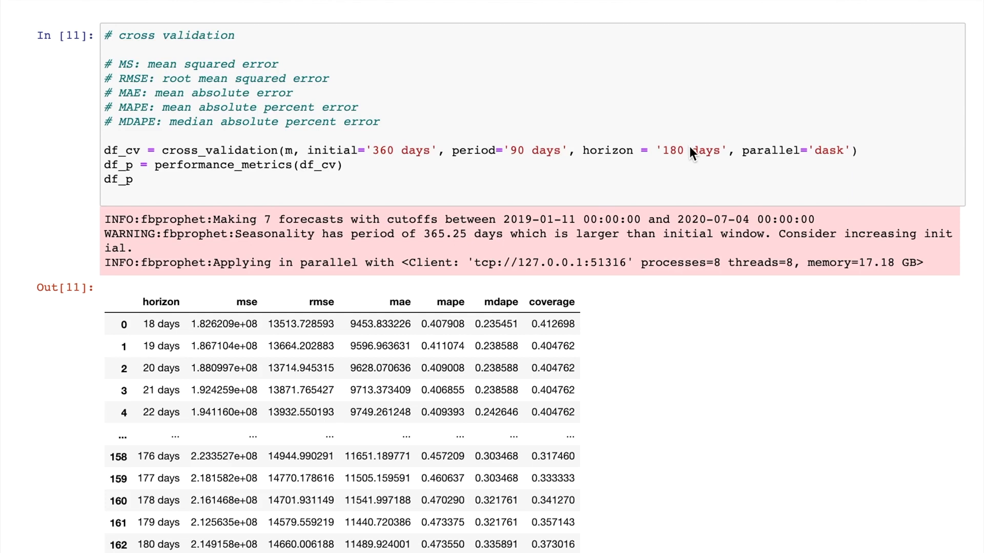
pyautogui.moveTo(690, 179)
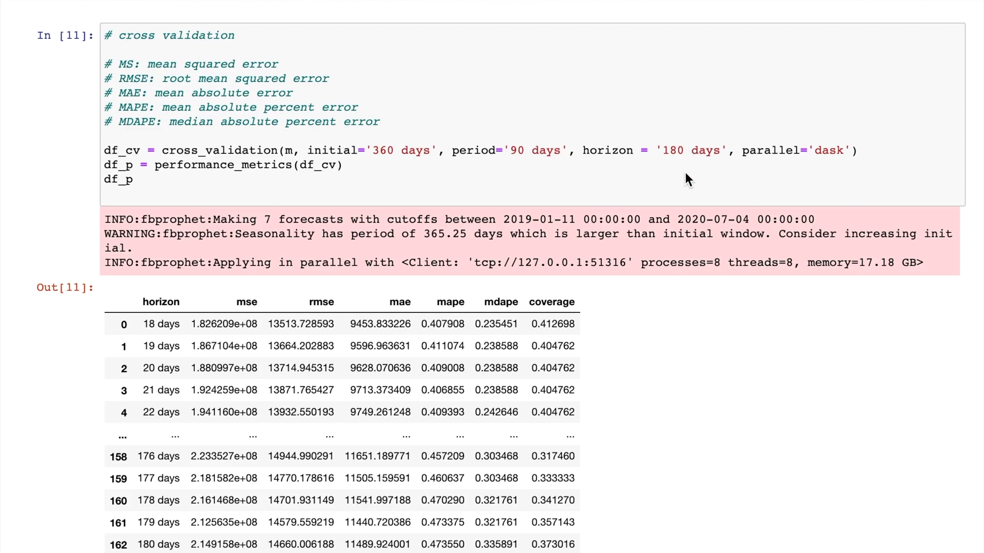
pyautogui.moveTo(266, 214)
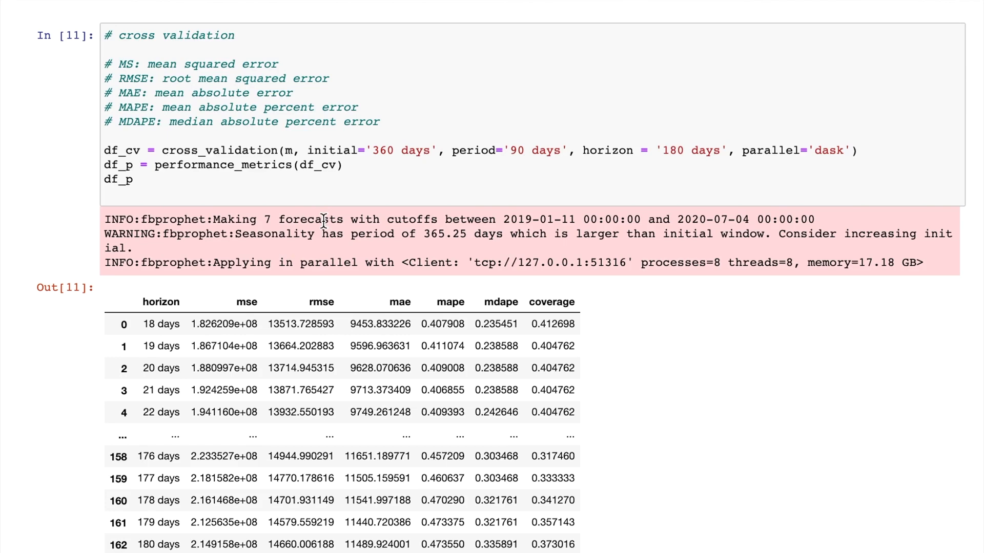
pyautogui.scroll(-3)
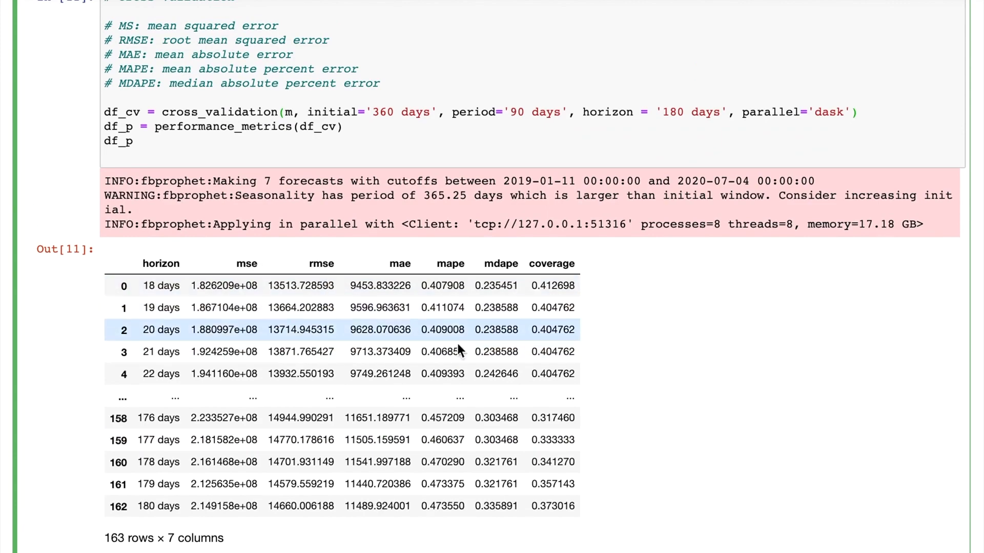
pyautogui.scroll(-3)
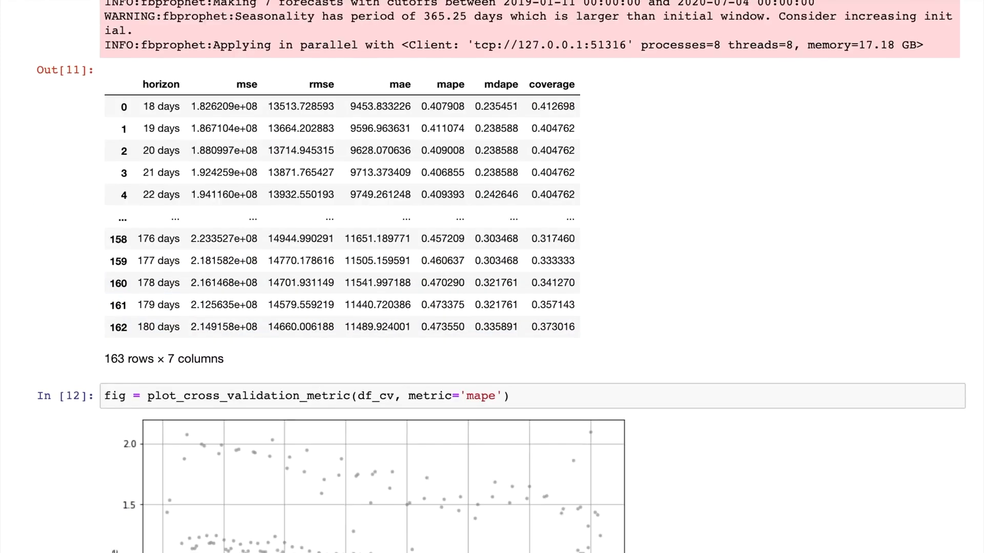
pyautogui.scroll(-3)
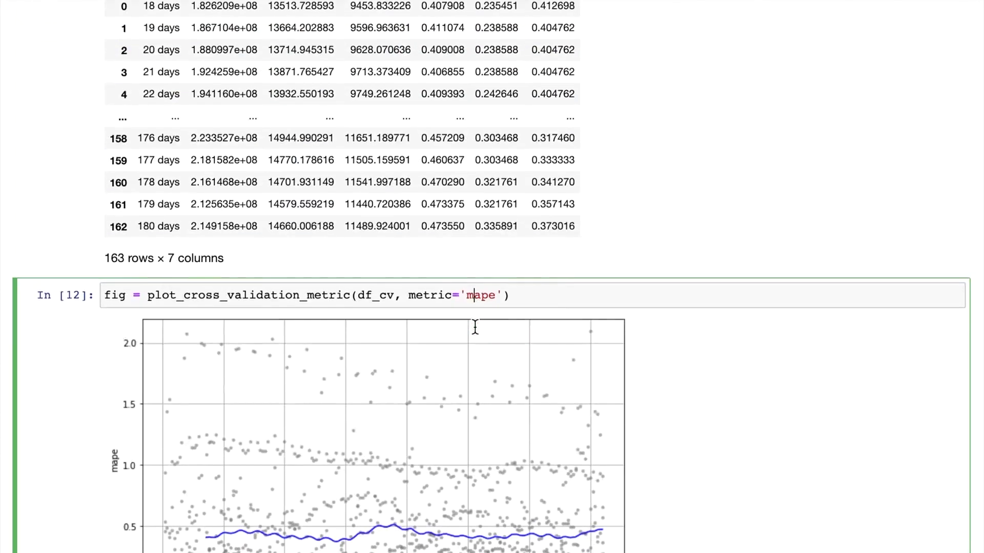
pyautogui.scroll(-3)
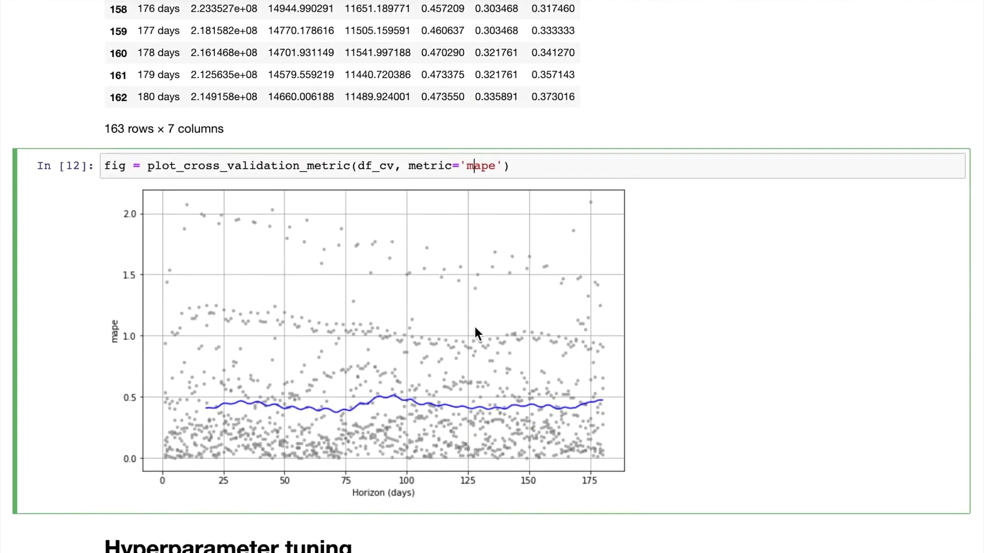
pyautogui.moveTo(251, 473)
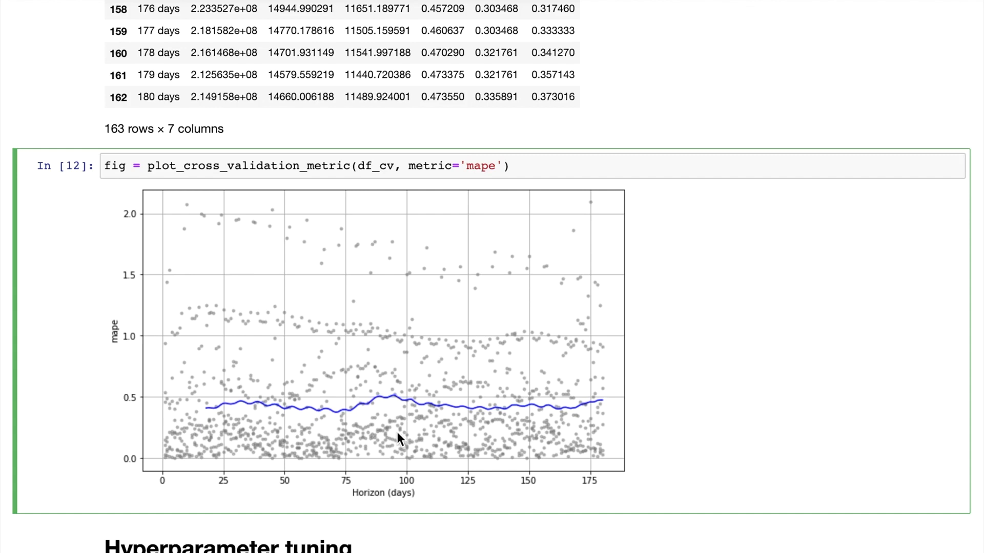
pyautogui.moveTo(478, 396)
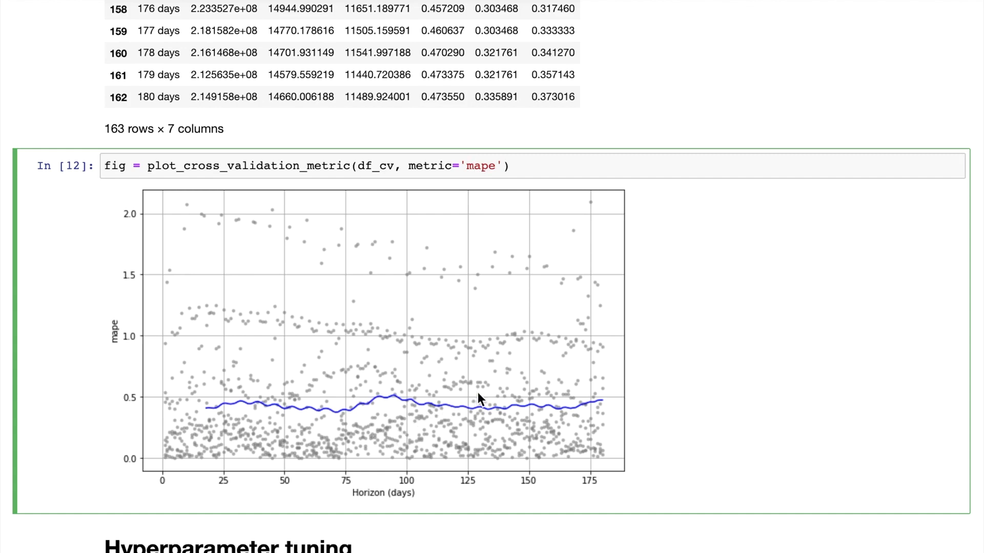
pyautogui.moveTo(603, 407)
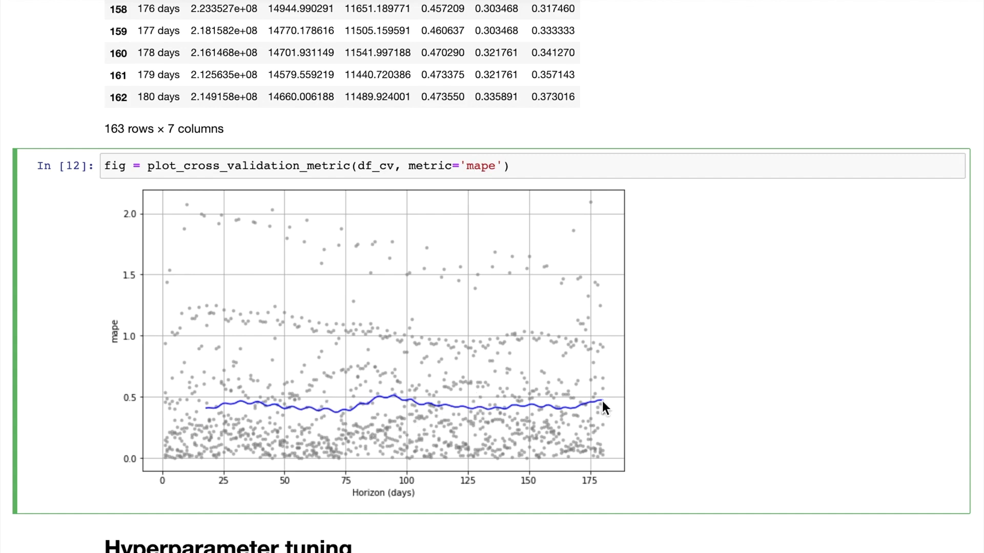
pyautogui.moveTo(527, 406)
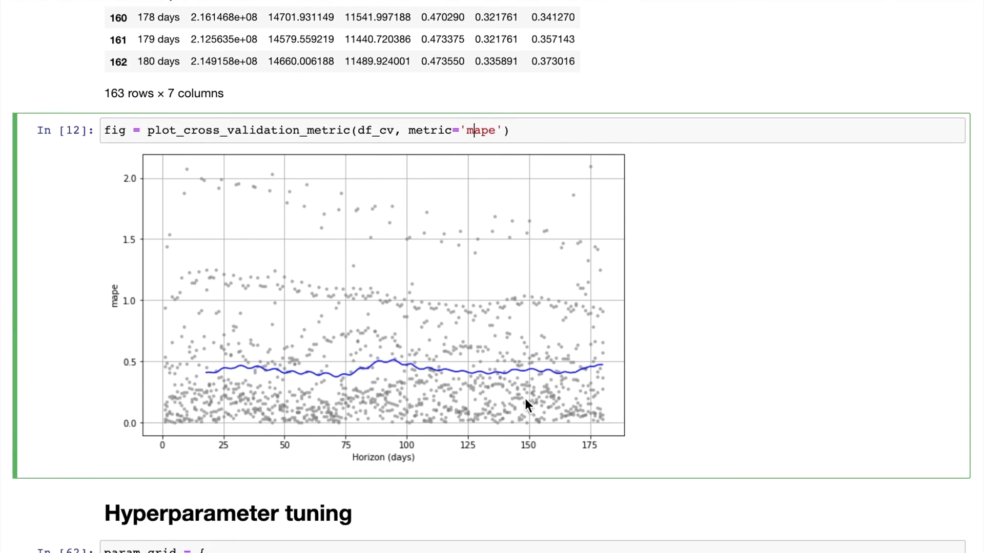
pyautogui.scroll(-3)
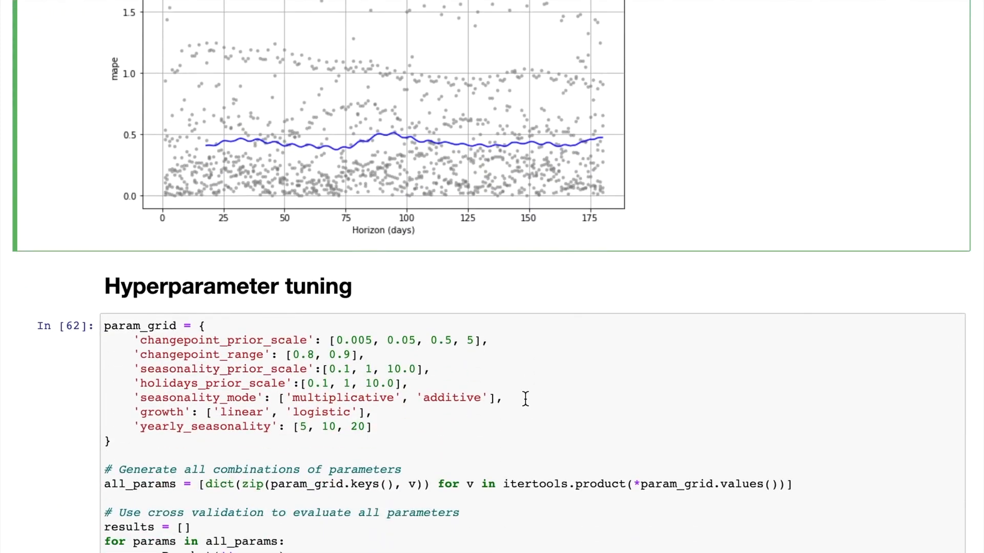
pyautogui.scroll(-3)
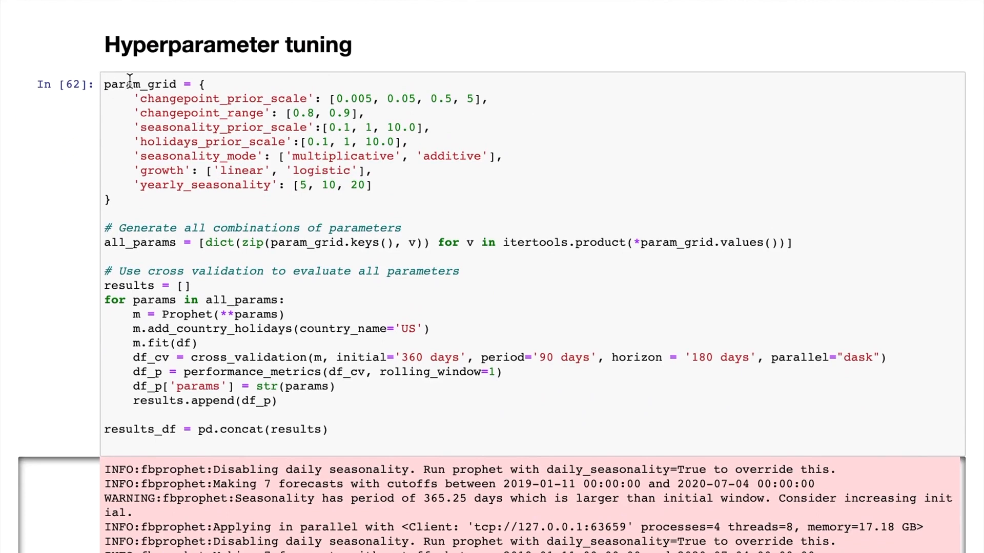
pyautogui.moveTo(100, 107)
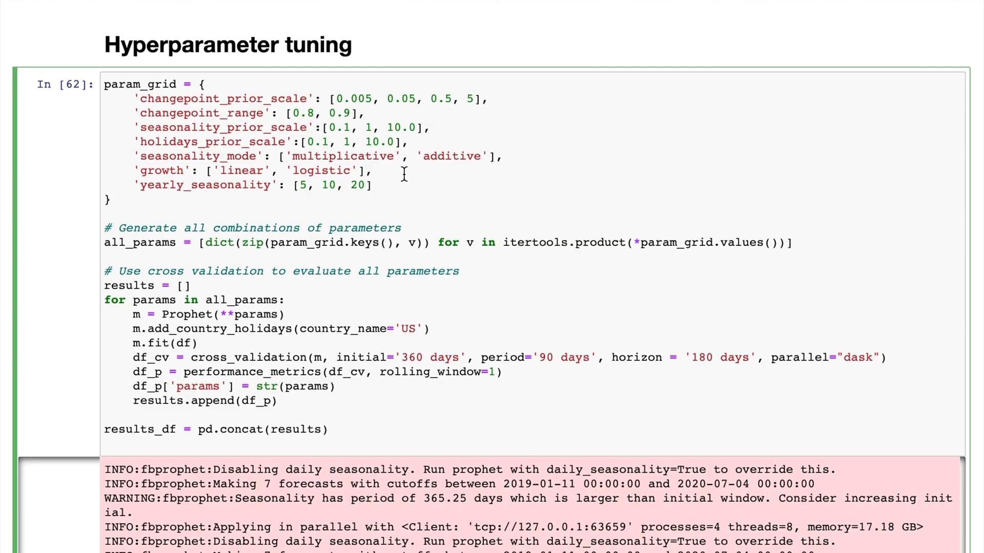
pyautogui.scroll(-3)
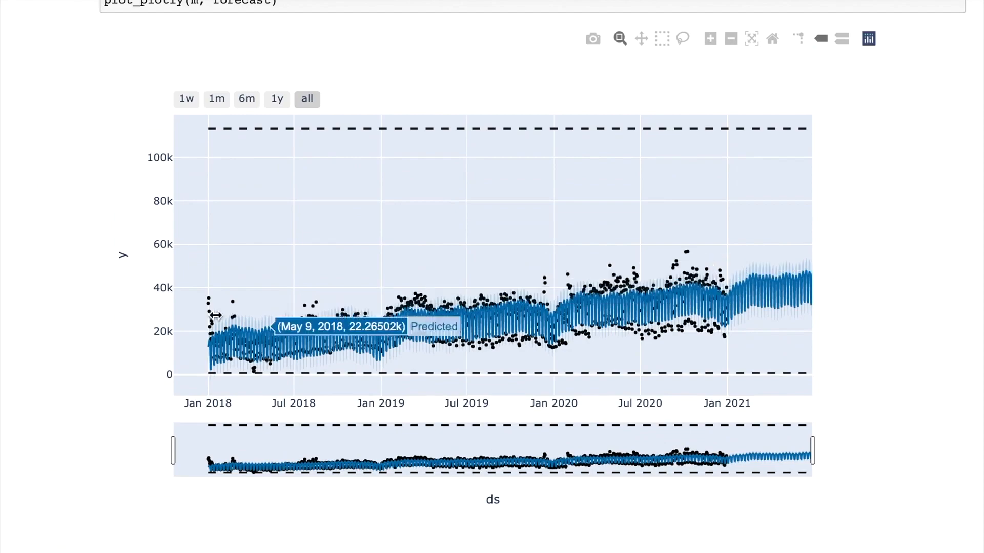
pyautogui.scroll(-3)
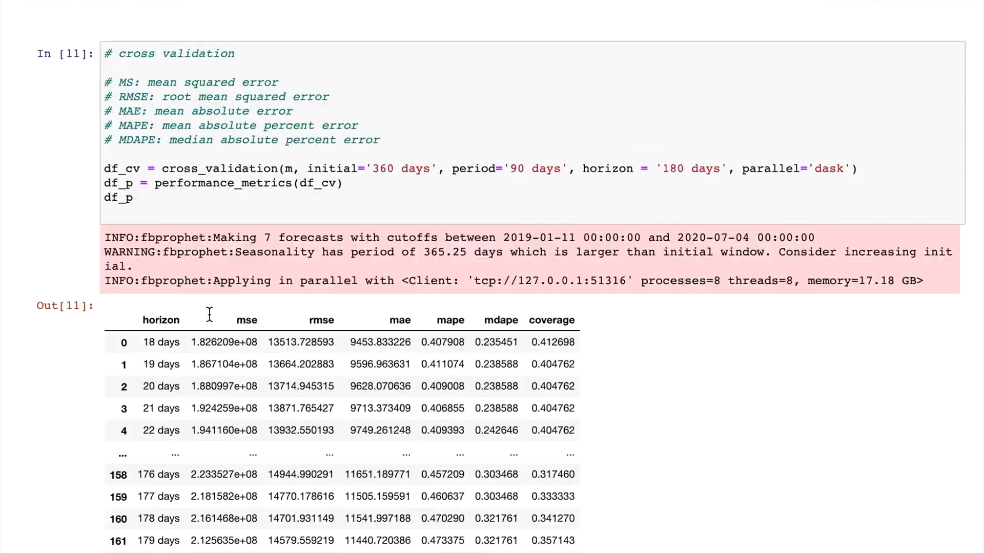
pyautogui.scroll(-3)
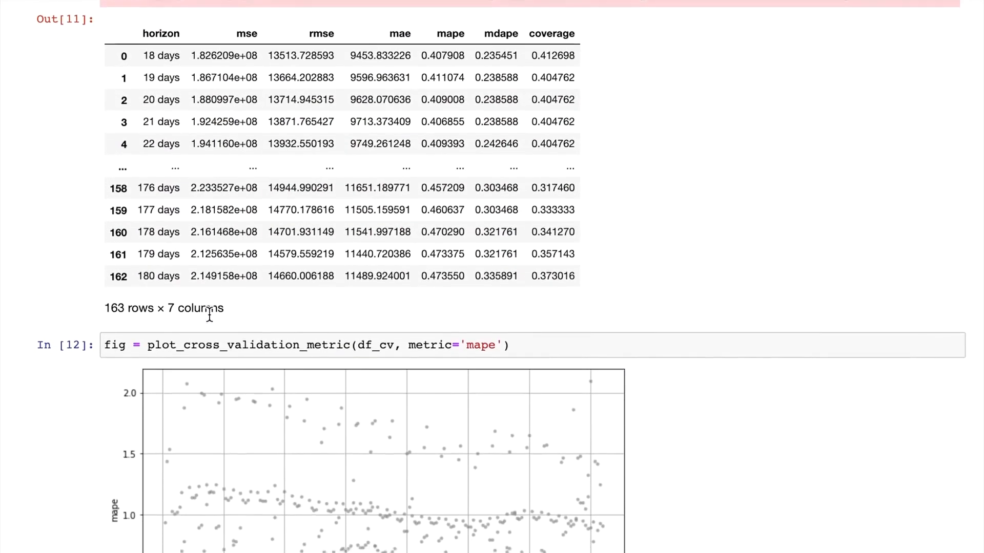
pyautogui.scroll(-3)
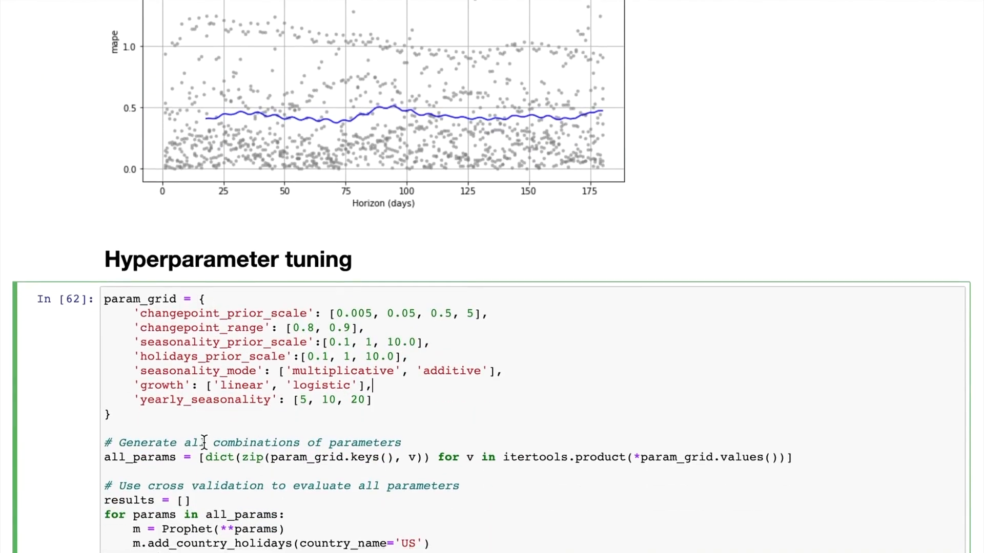
pyautogui.scroll(-3)
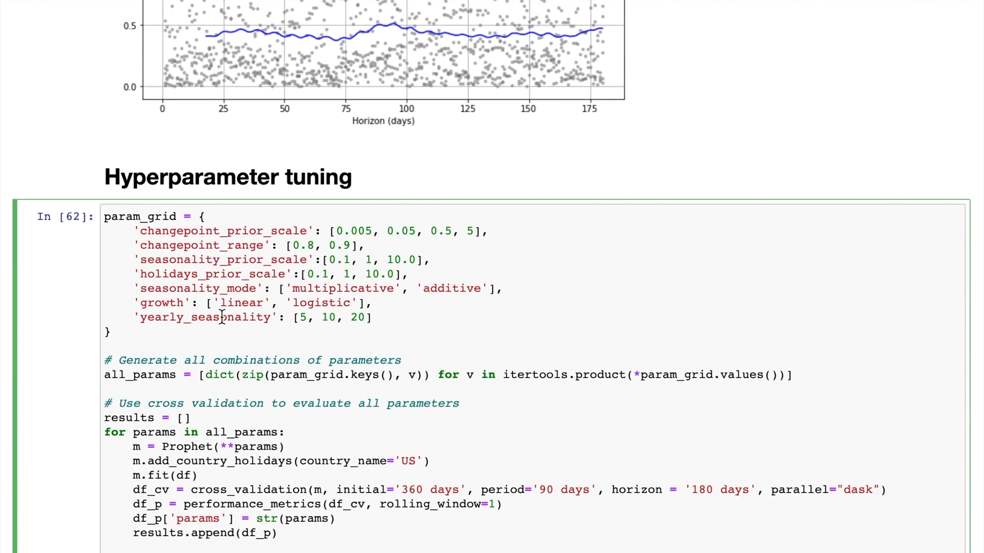
pyautogui.scroll(-3)
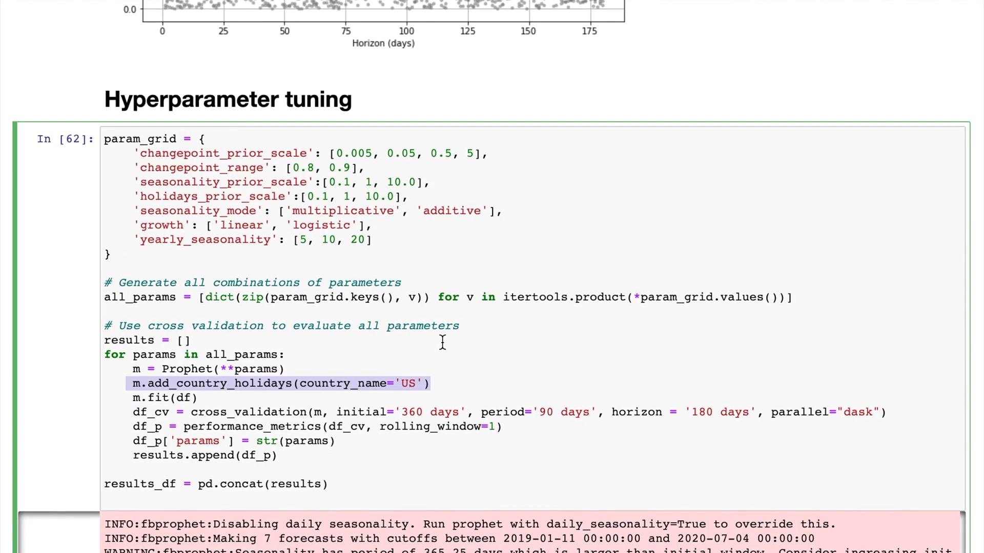
pyautogui.scroll(-3)
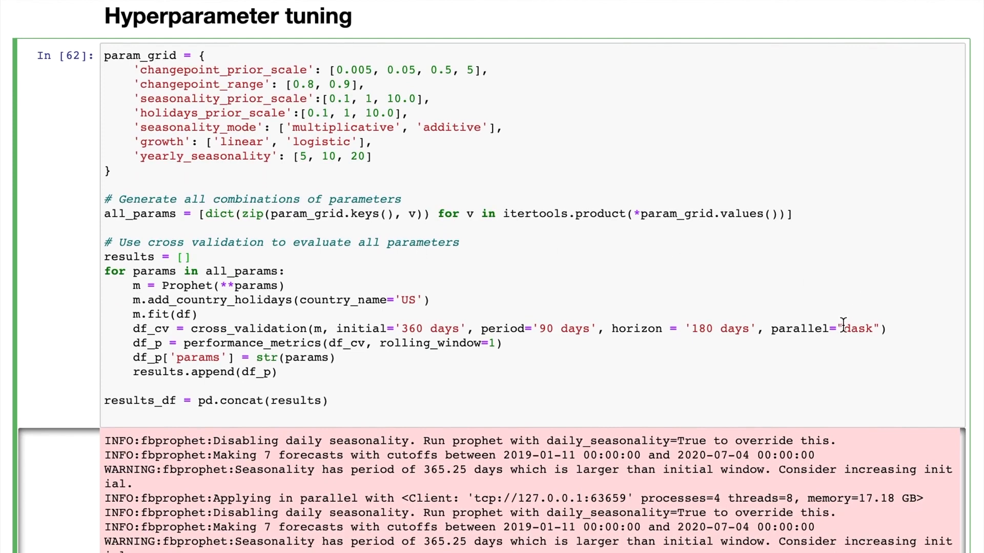
pyautogui.moveTo(836, 340)
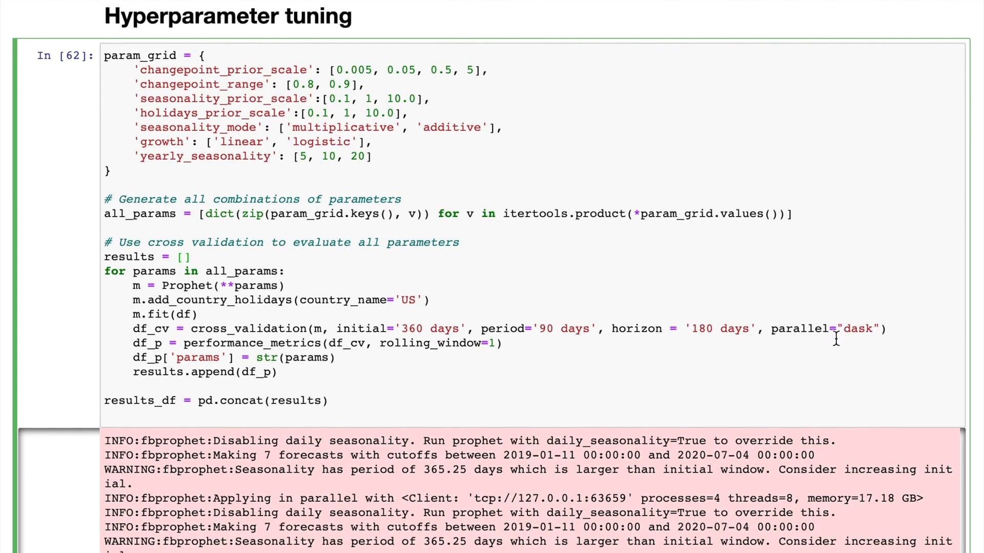
pyautogui.scroll(-3)
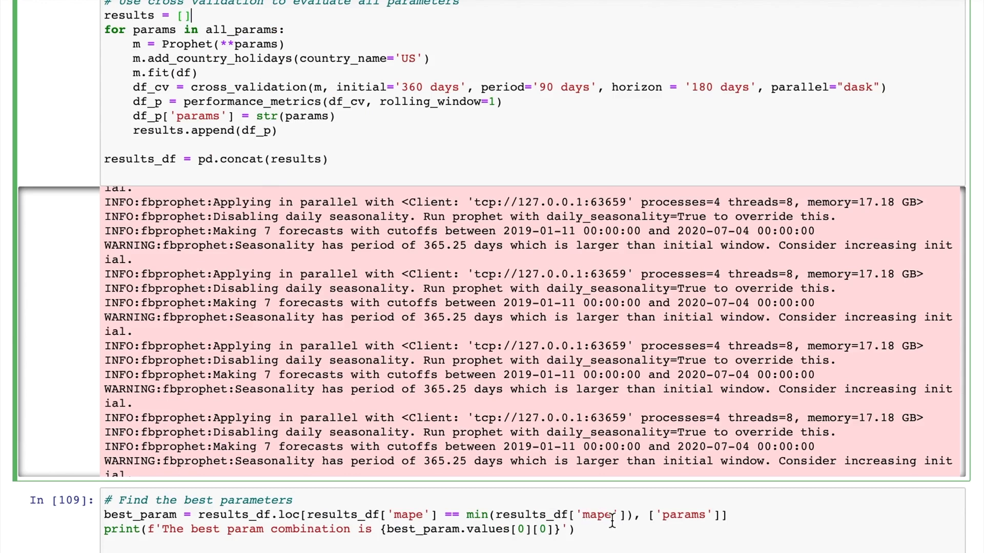
pyautogui.moveTo(406, 505)
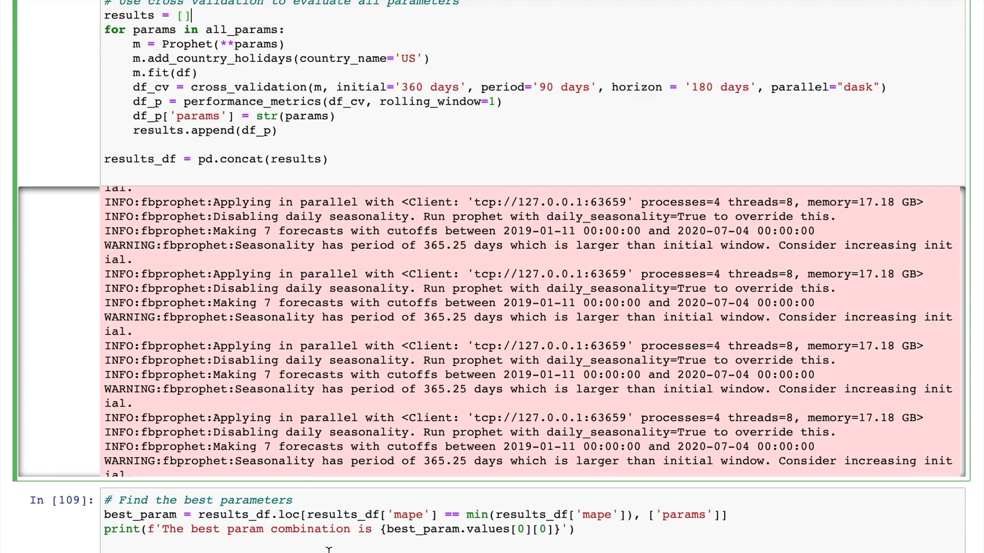
pyautogui.moveTo(481, 548)
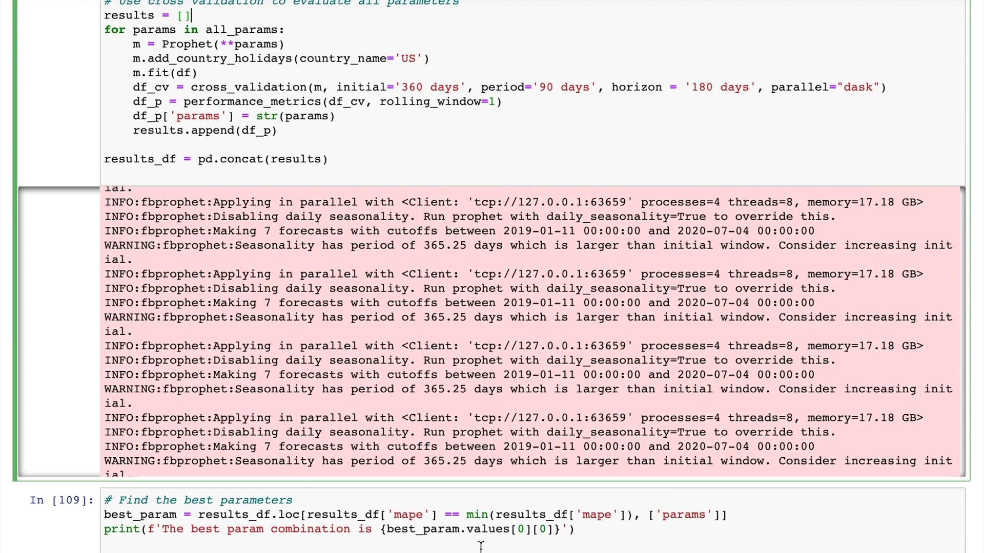
pyautogui.scroll(-3)
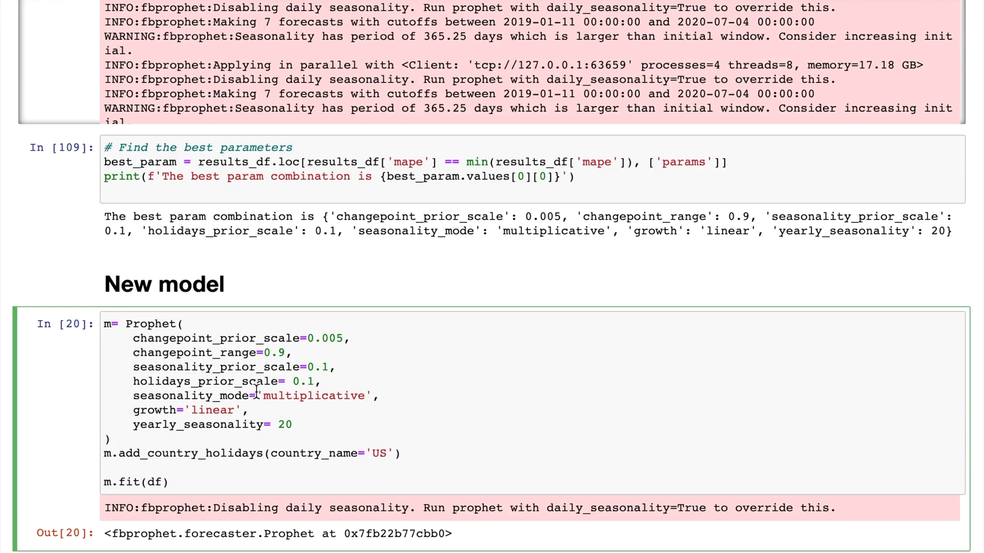
pyautogui.moveTo(256, 422)
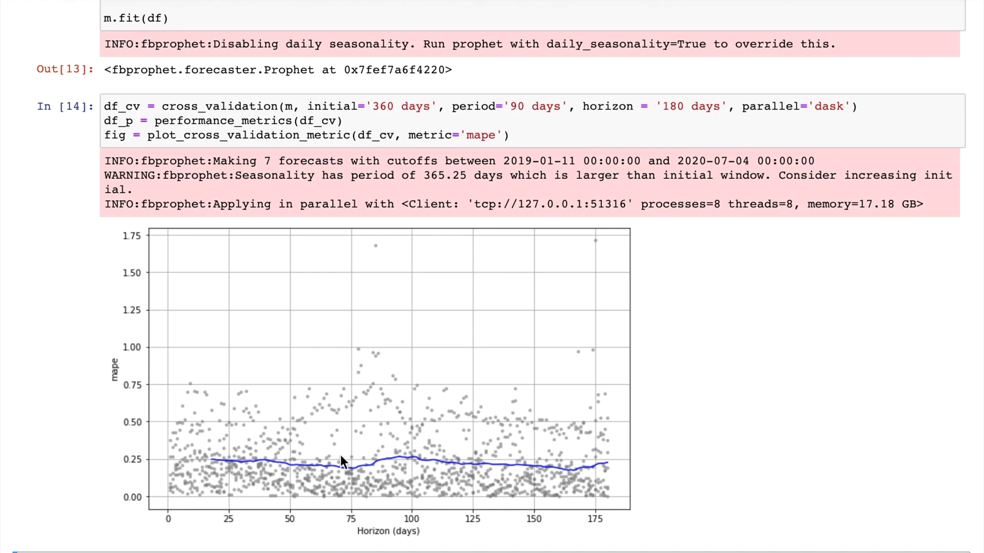
pyautogui.moveTo(449, 394)
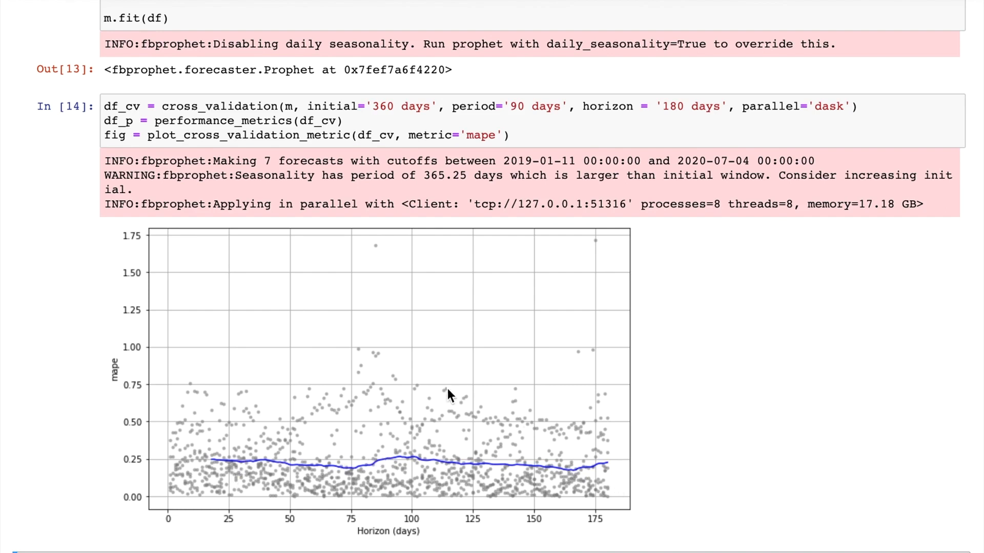
pyautogui.moveTo(419, 421)
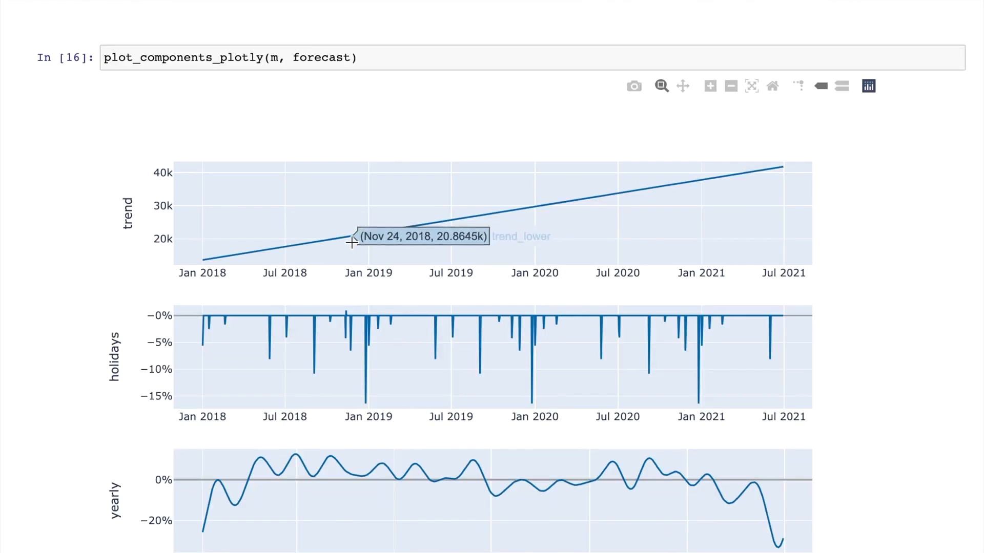
pyautogui.moveTo(744, 191)
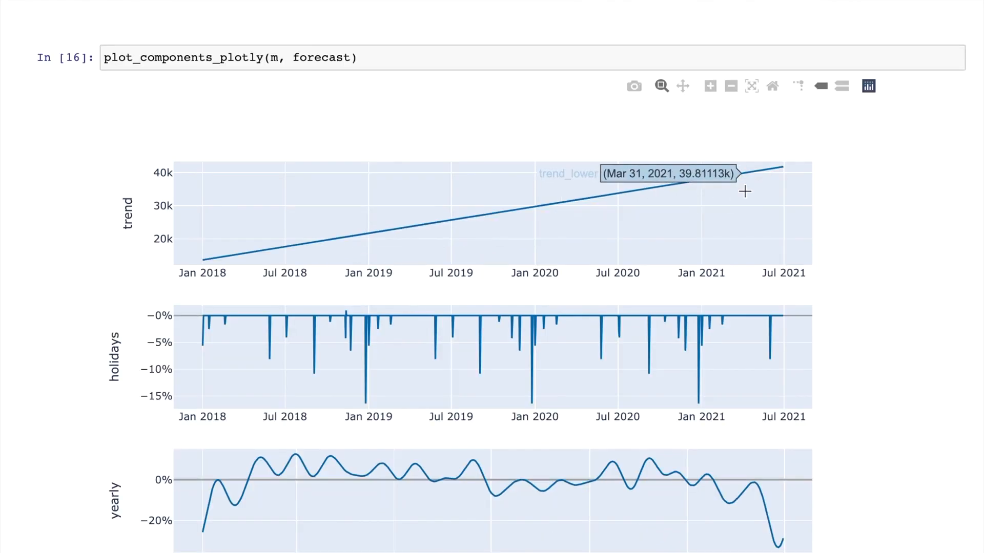
pyautogui.moveTo(672, 387)
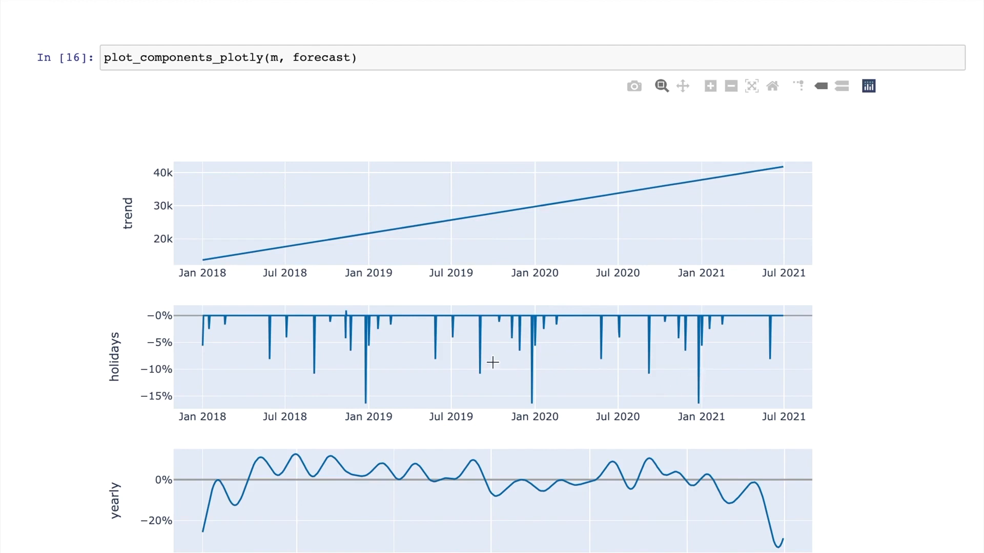
pyautogui.scroll(-3)
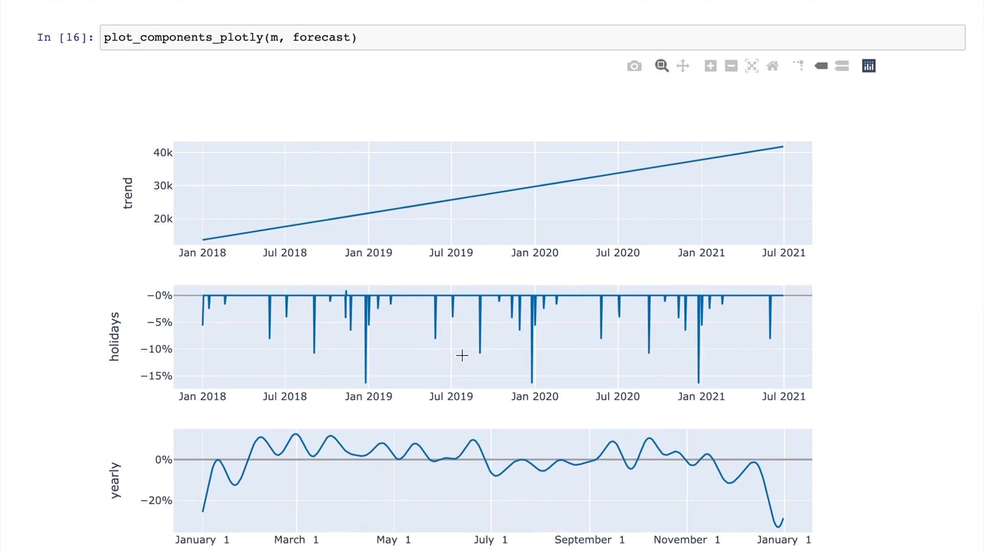
pyautogui.scroll(-3)
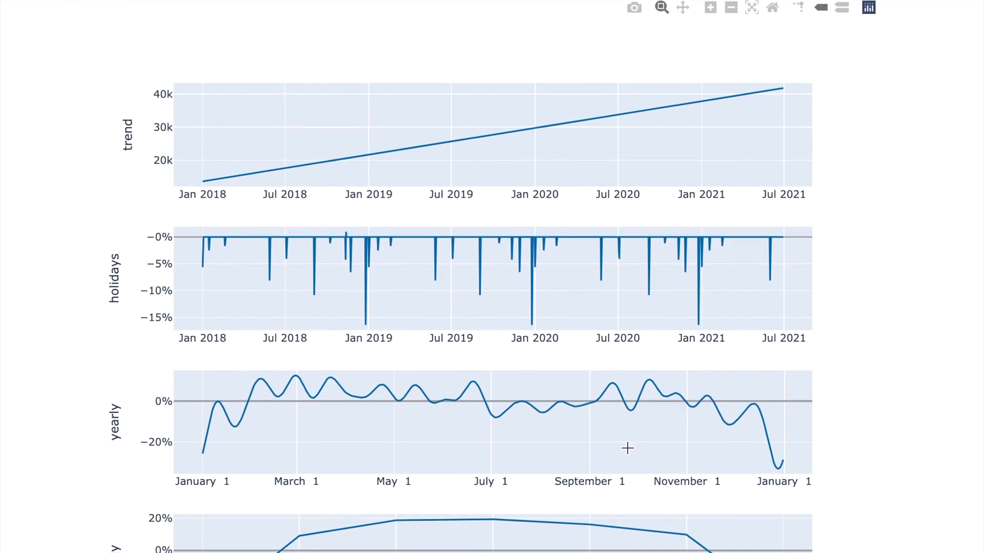
pyautogui.moveTo(781, 467)
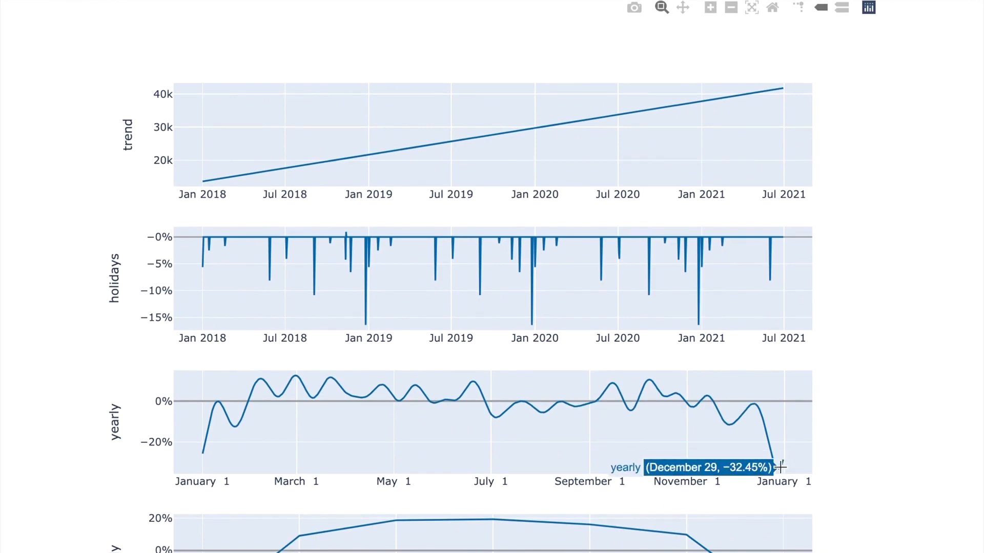
pyautogui.moveTo(492, 427)
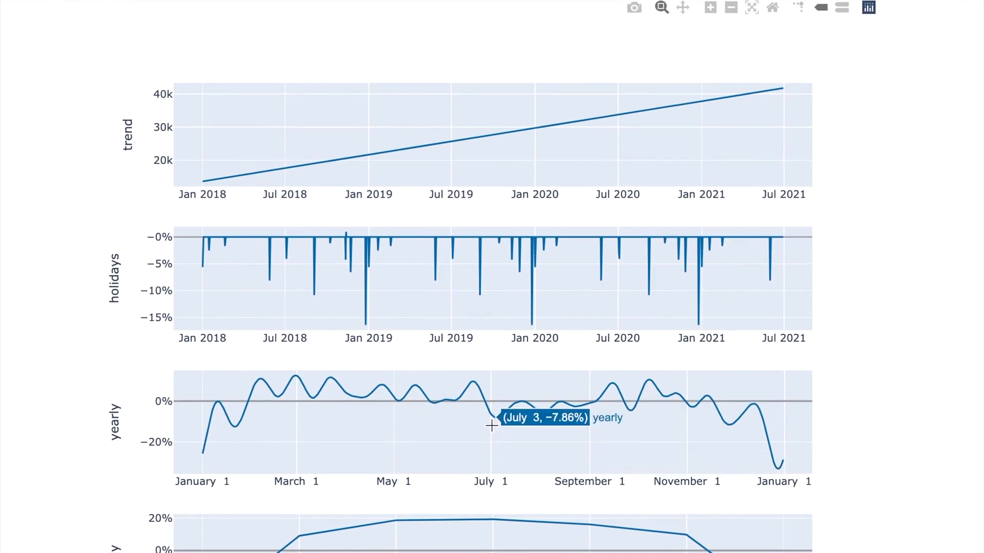
pyautogui.scroll(-3)
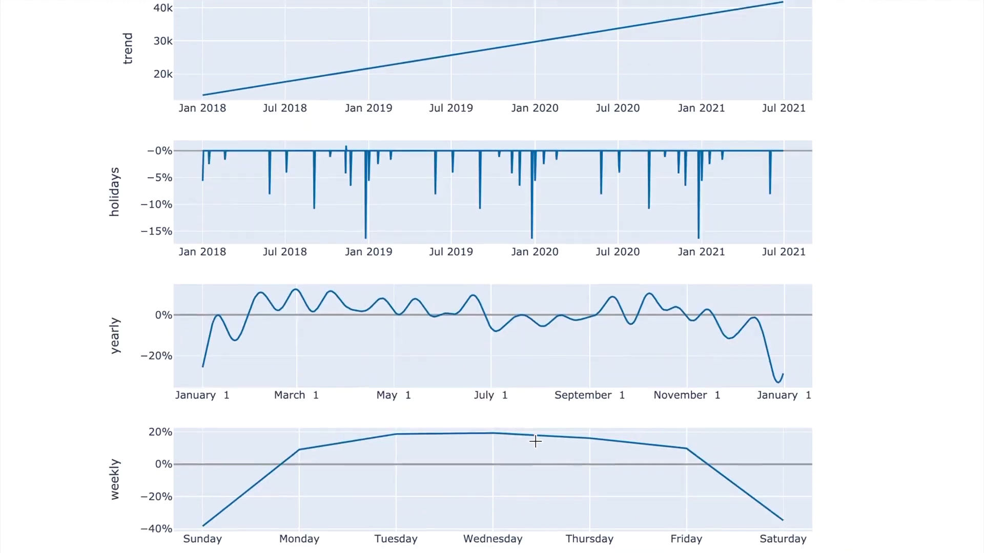
pyautogui.scroll(-3)
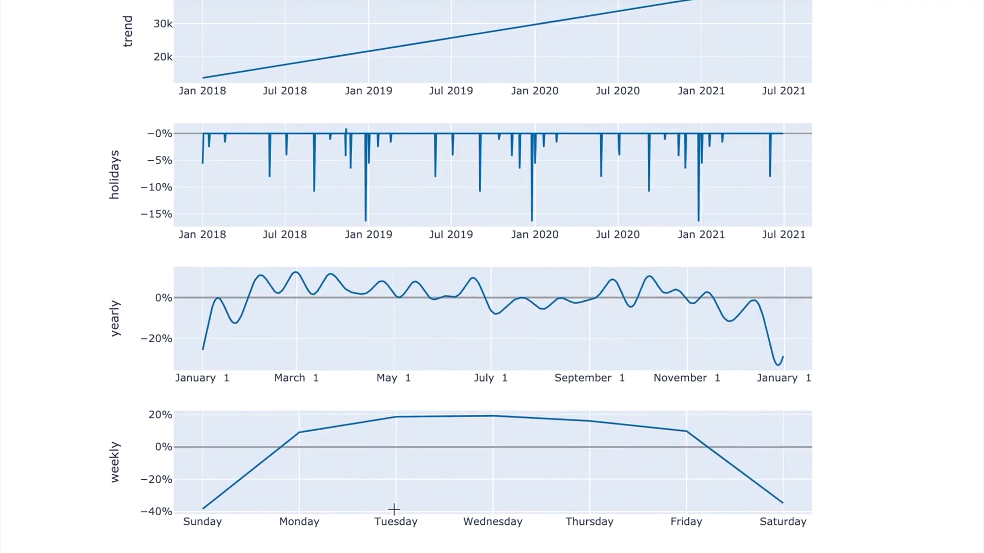
pyautogui.moveTo(741, 476)
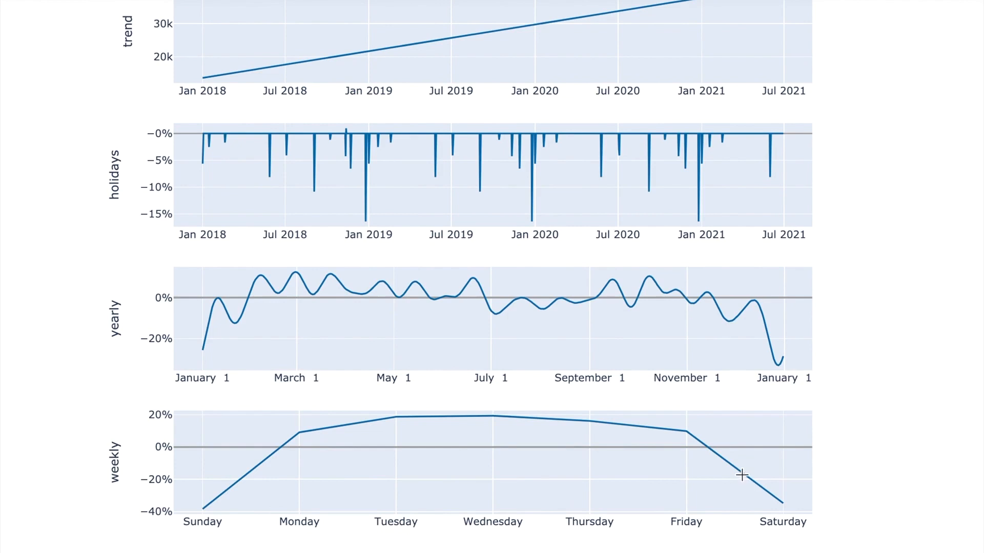
pyautogui.moveTo(451, 487)
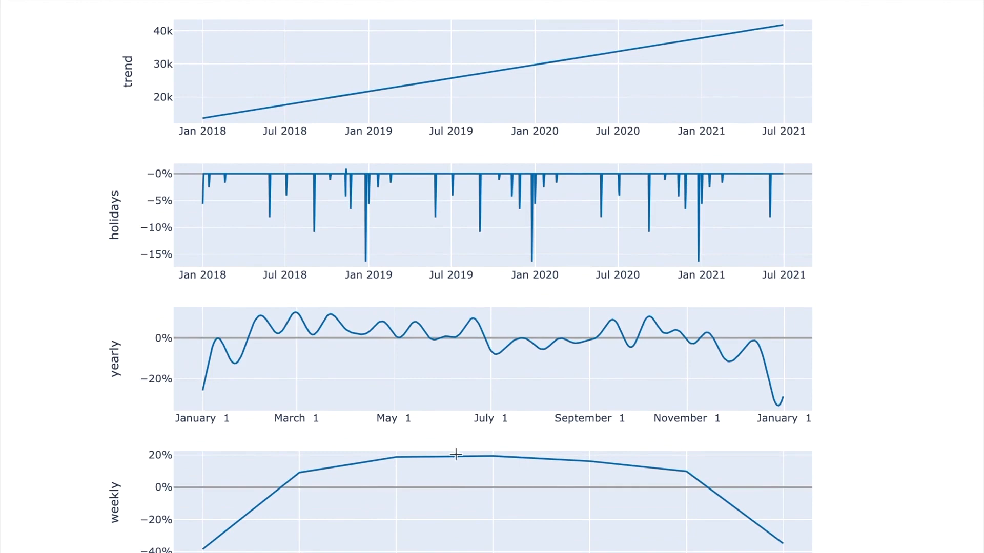
pyautogui.scroll(-3)
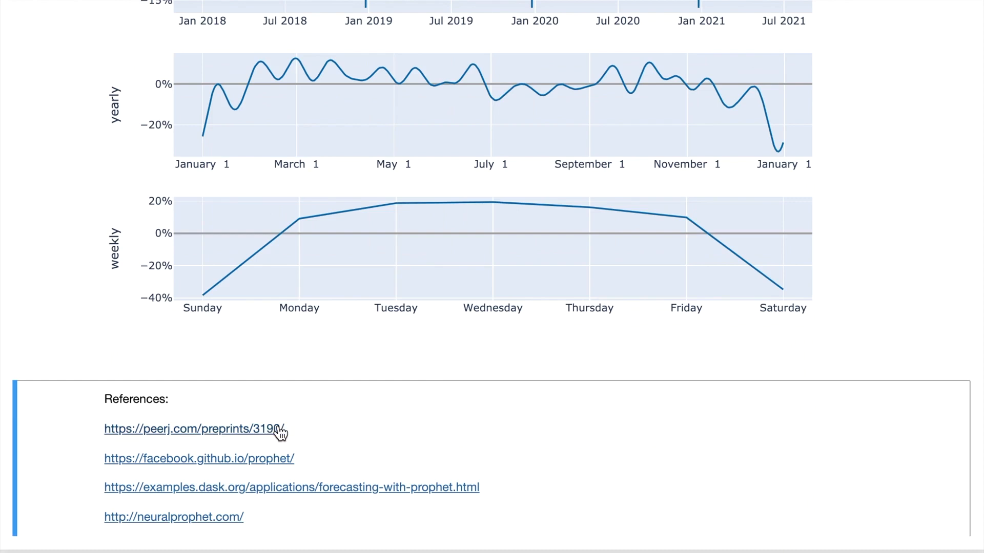
pyautogui.scroll(-3)
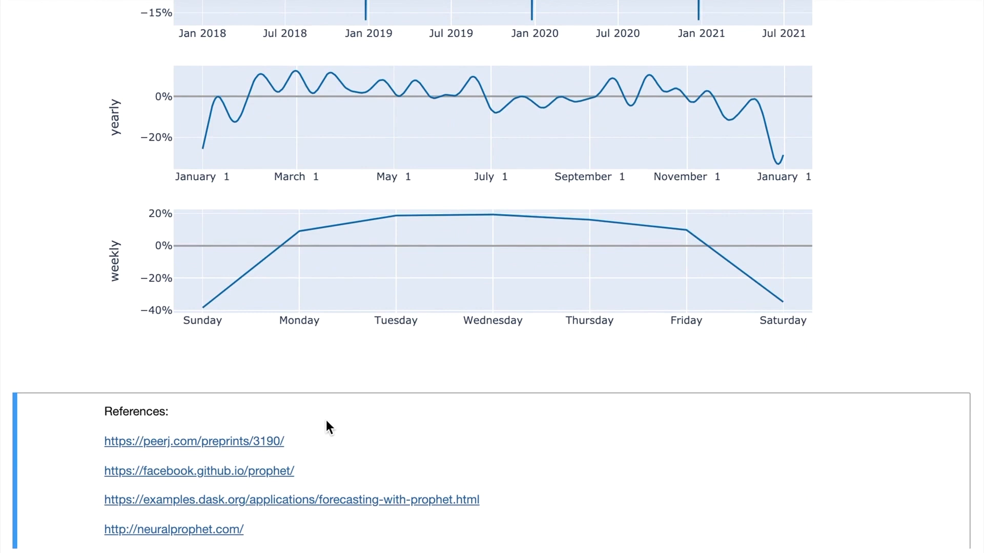
pyautogui.moveTo(334, 458)
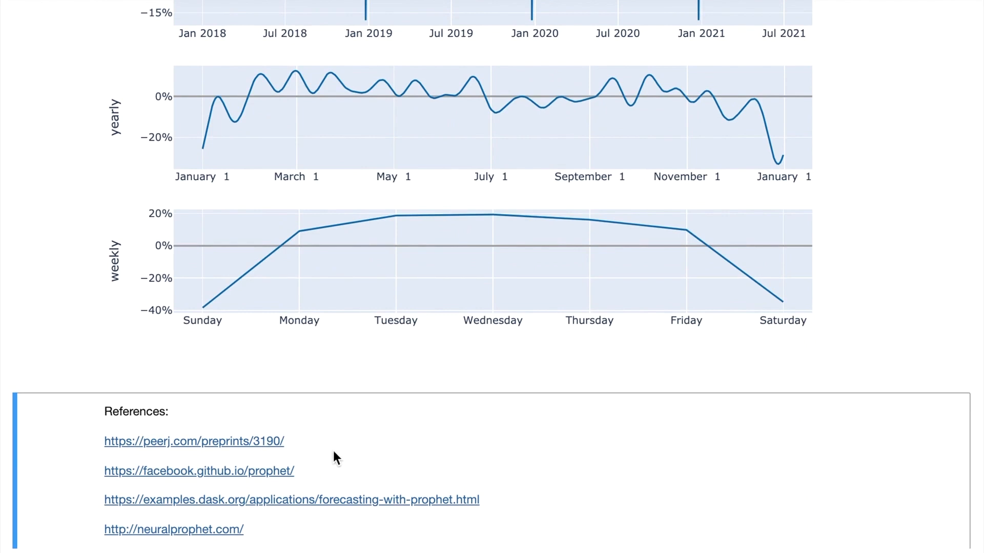
pyautogui.moveTo(212, 544)
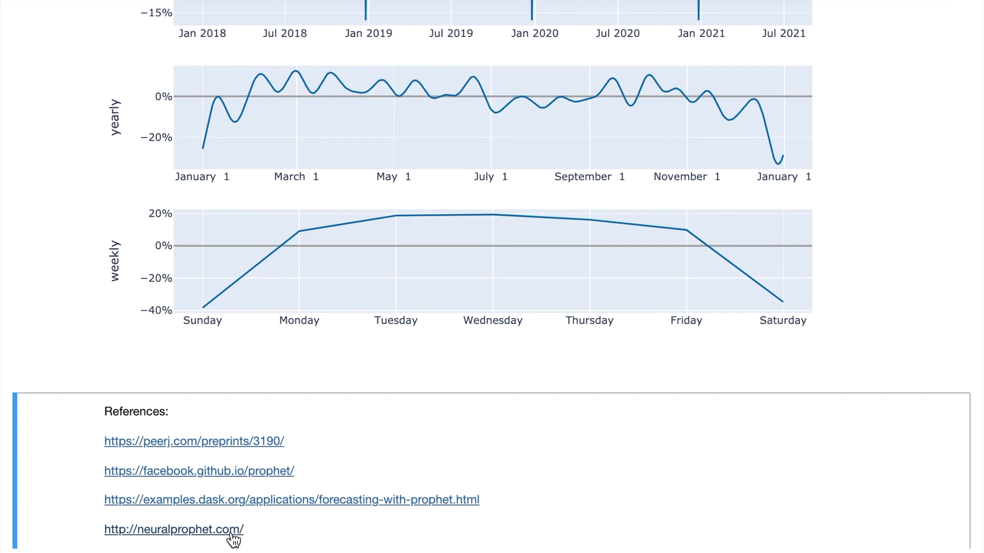
pyautogui.moveTo(227, 545)
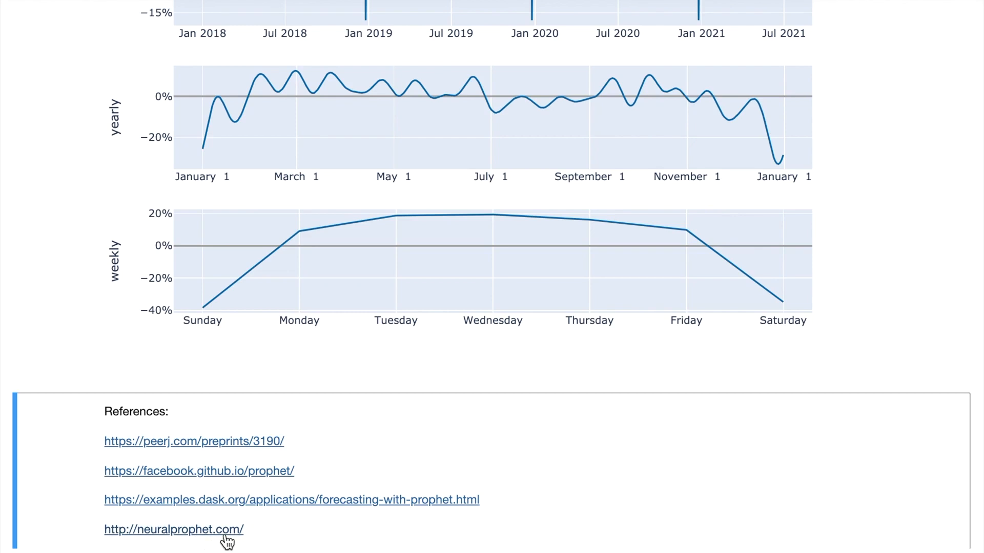
pyautogui.scroll(-3)
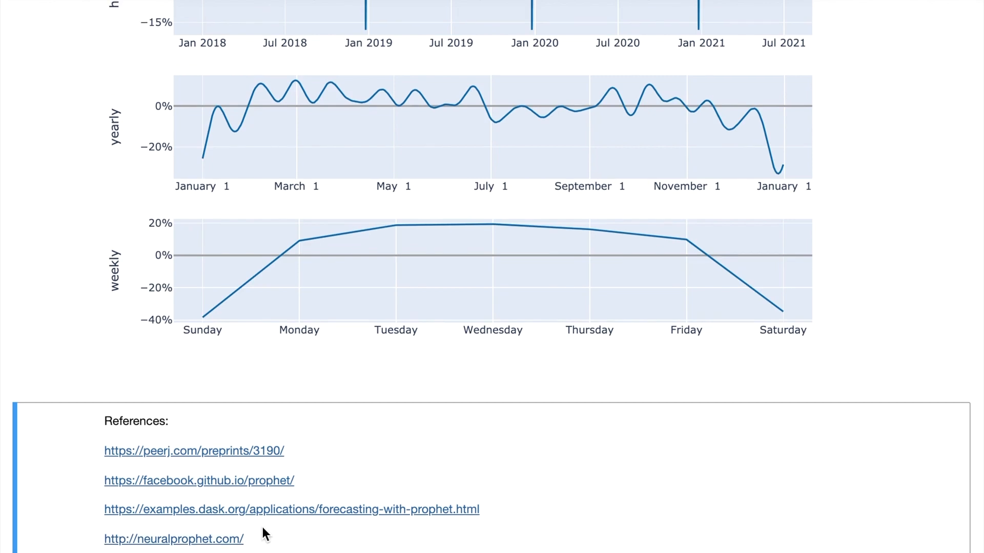